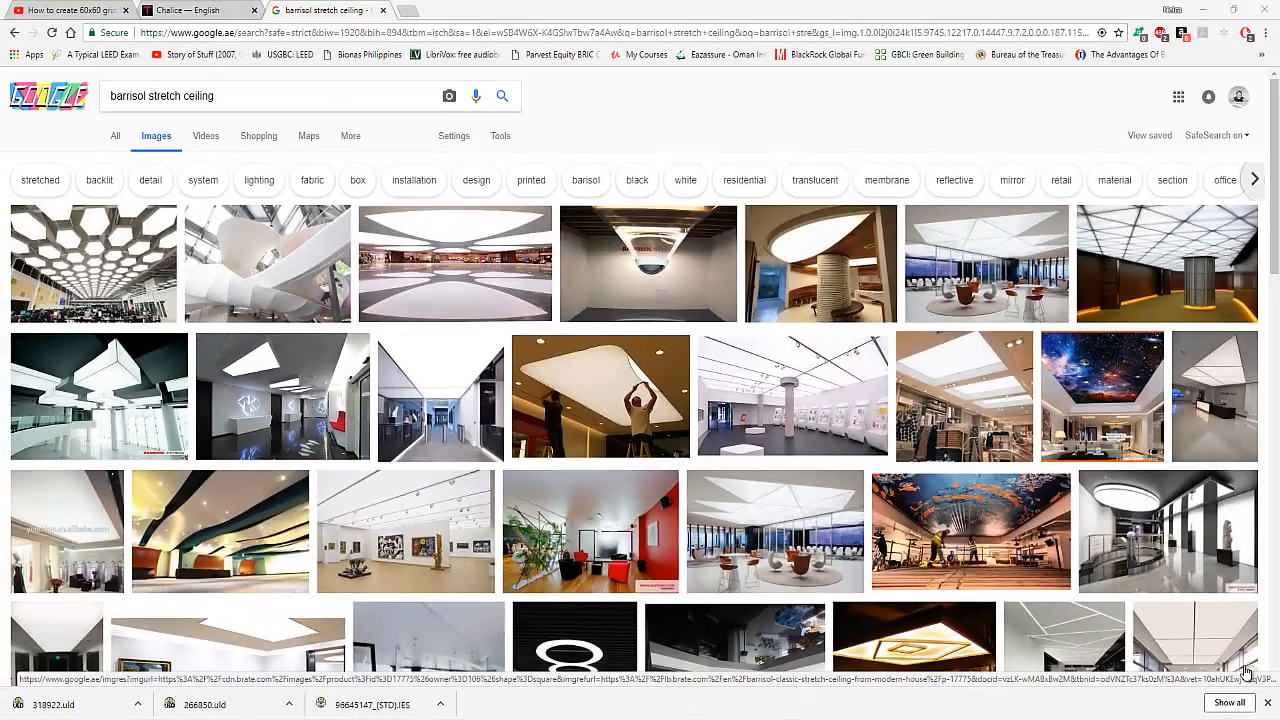
- Switch to the YouTube grid ceiling tutorial with the stretch-ceiling-with-lights question
click(72, 10)
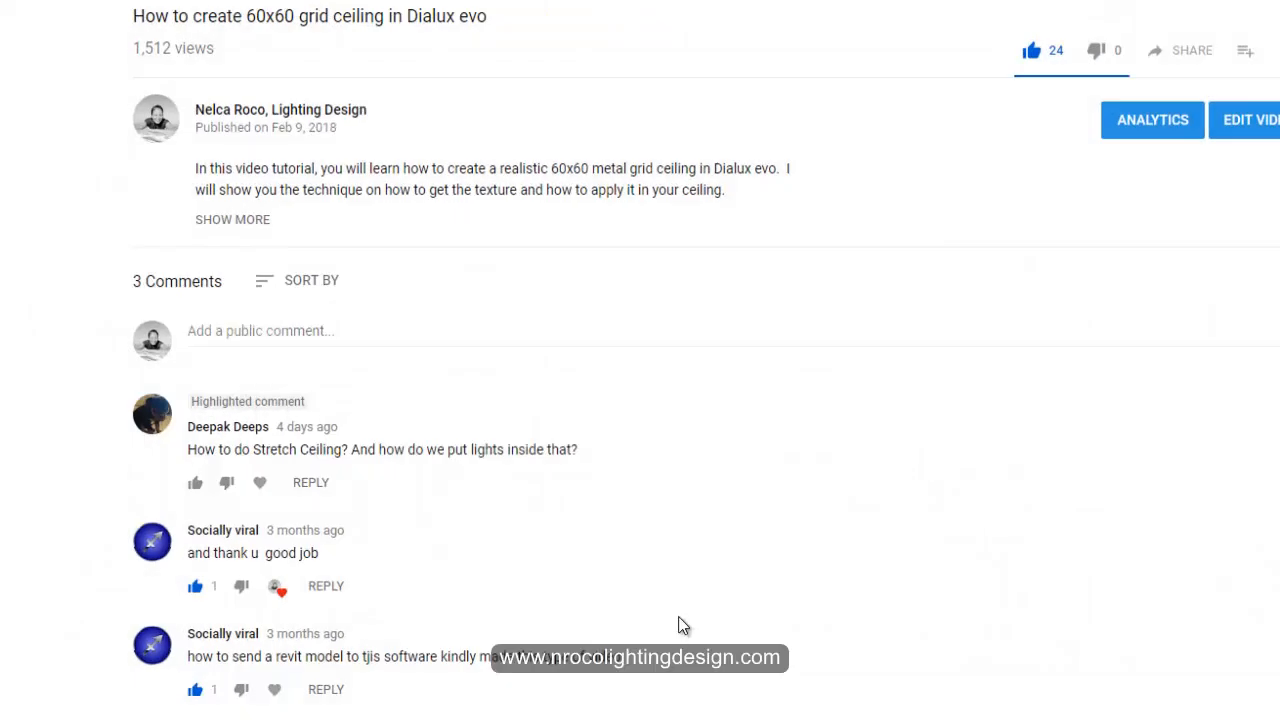
mouse_move(830, 591)
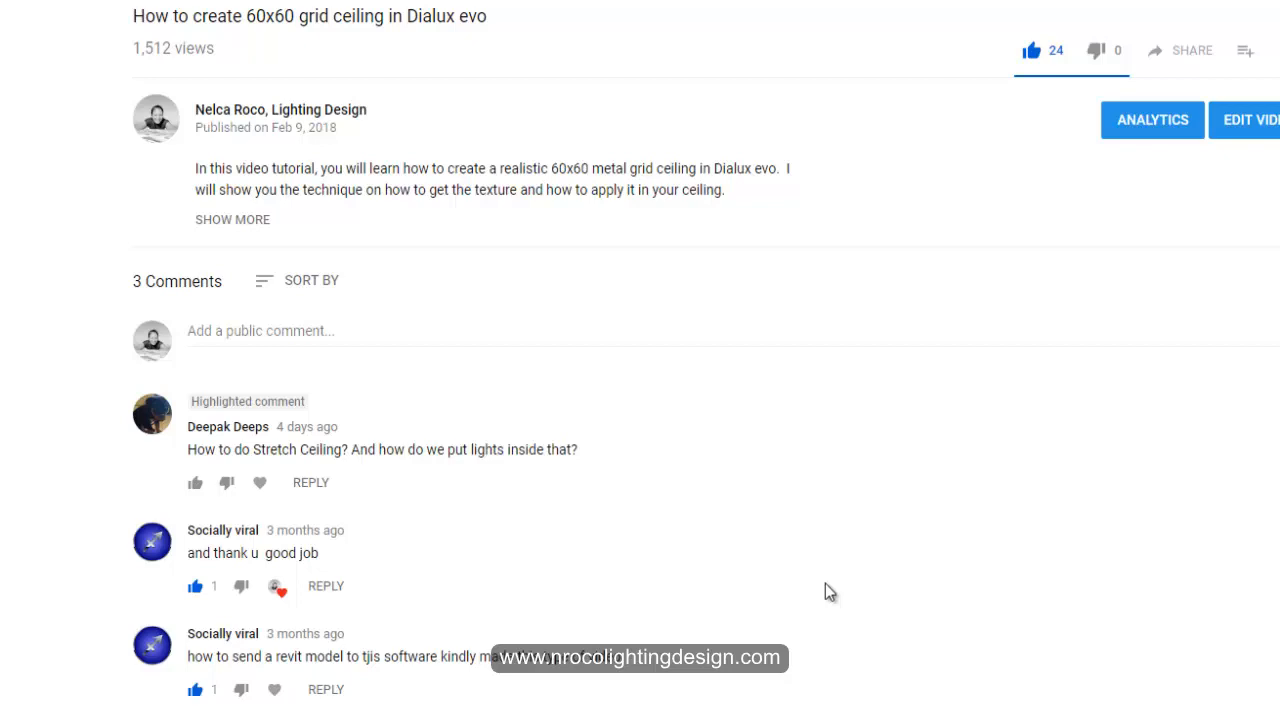
mouse_move(867, 326)
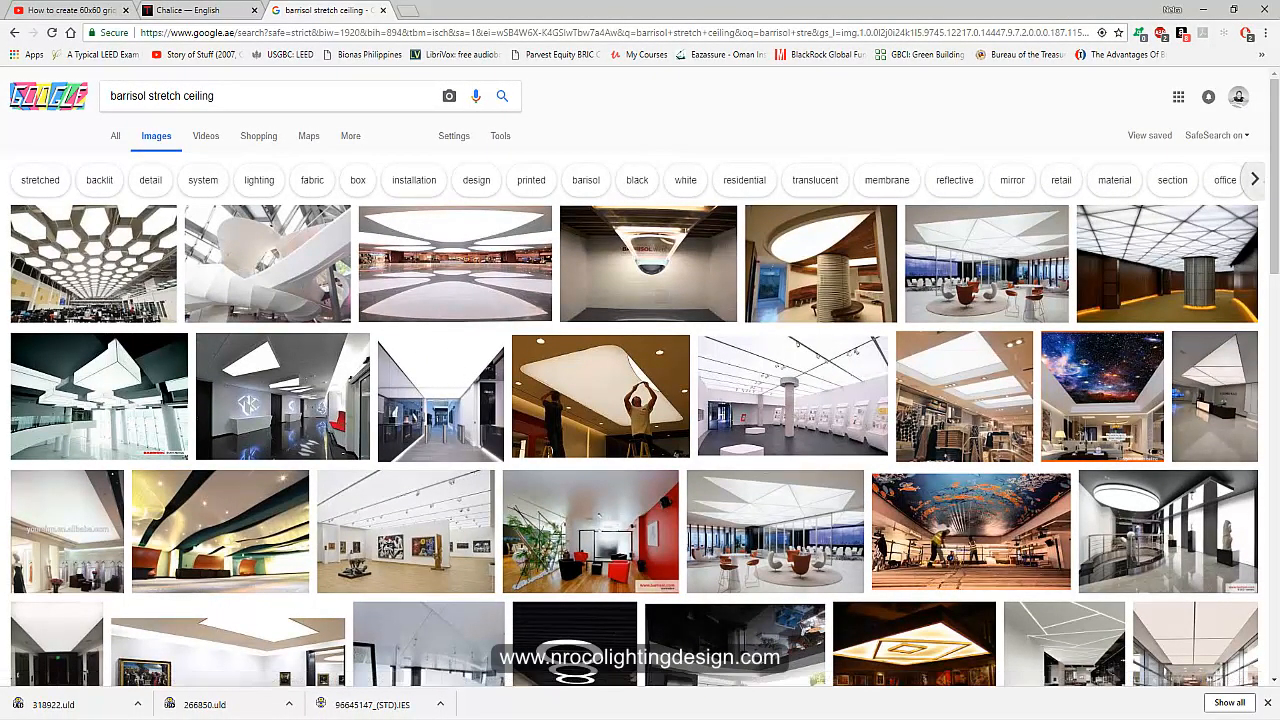
mouse_move(371, 507)
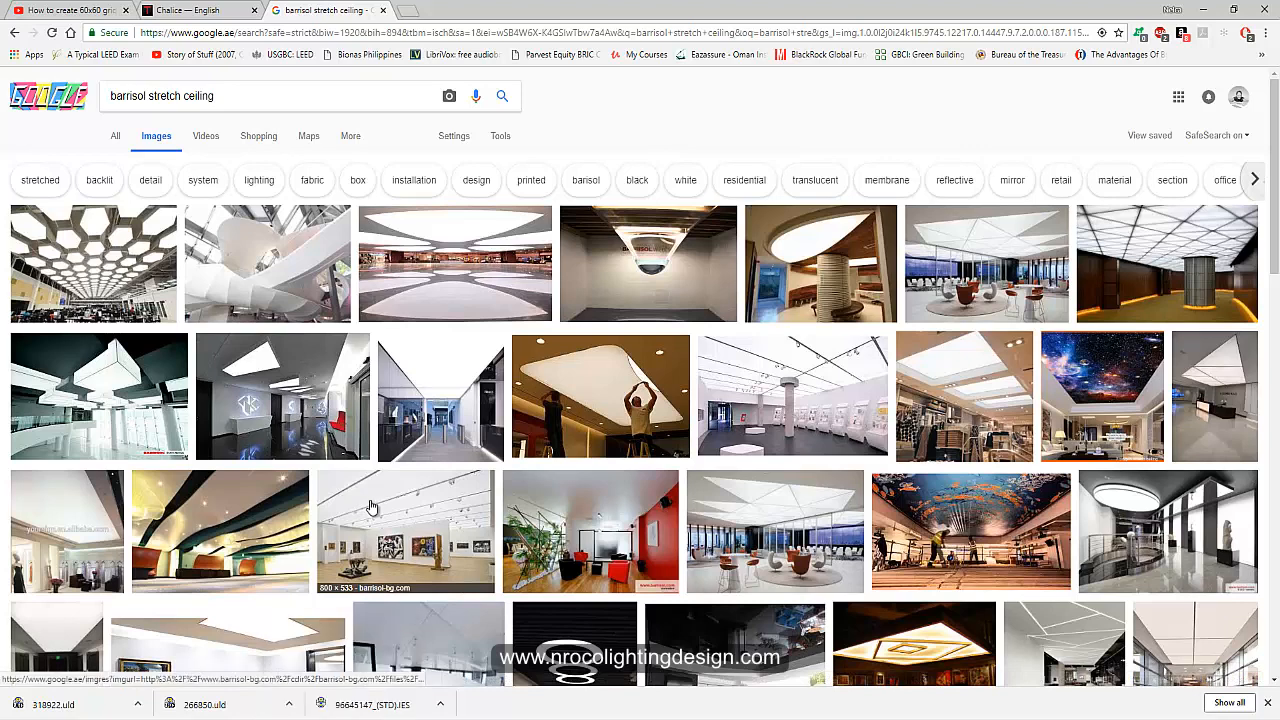
mouse_move(947, 254)
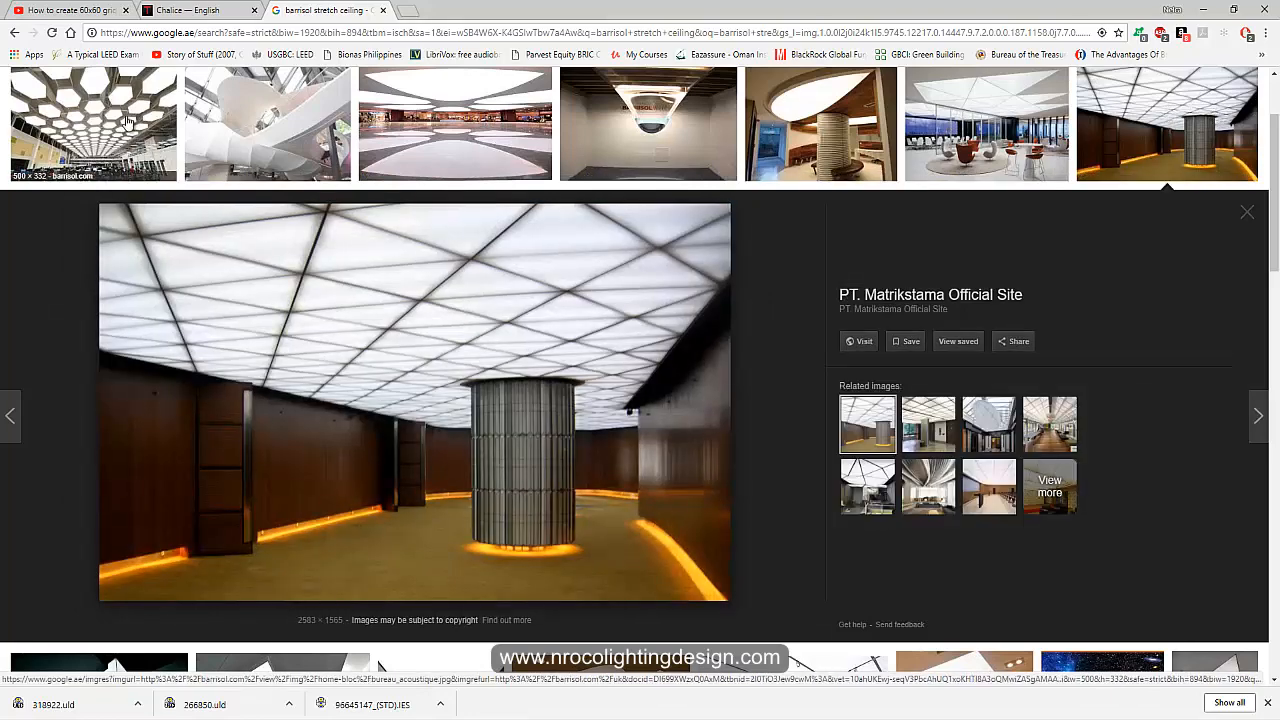
- Preview barrisol ceiling photos: corridor, installers fitting, Columbia Place lobby, triangular-panel lounge
scroll(down, 3)
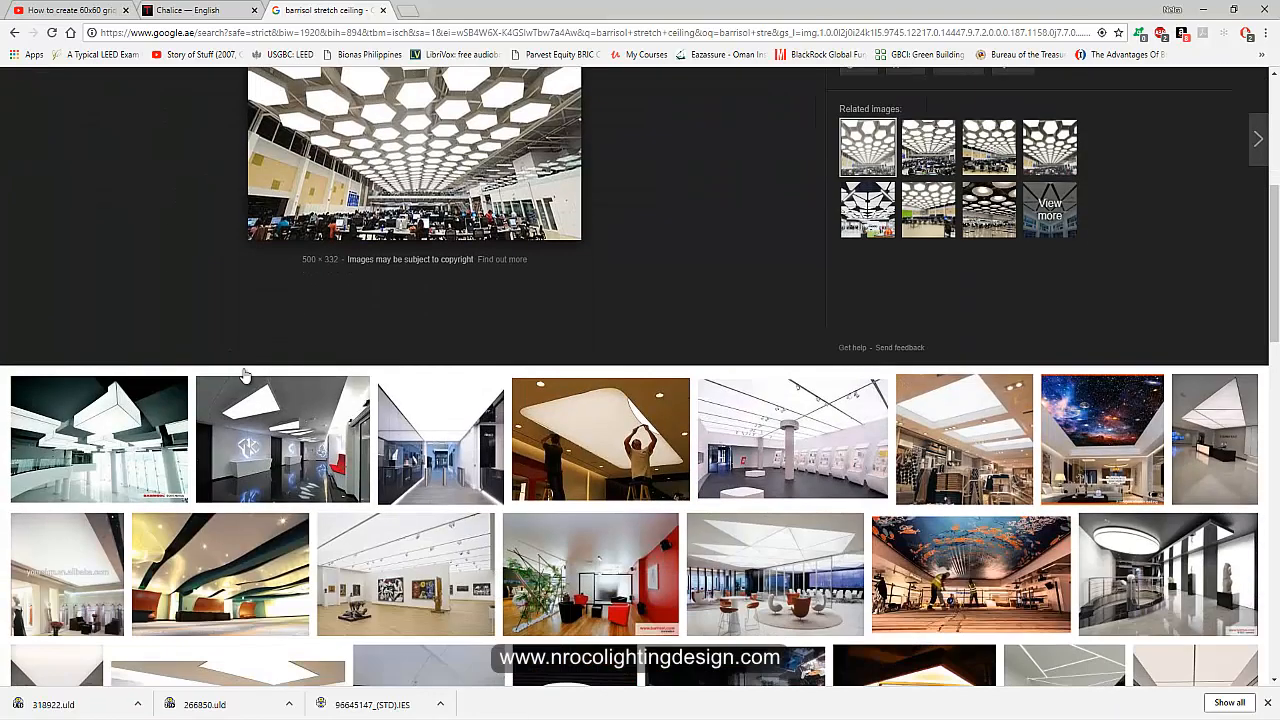
click(440, 440)
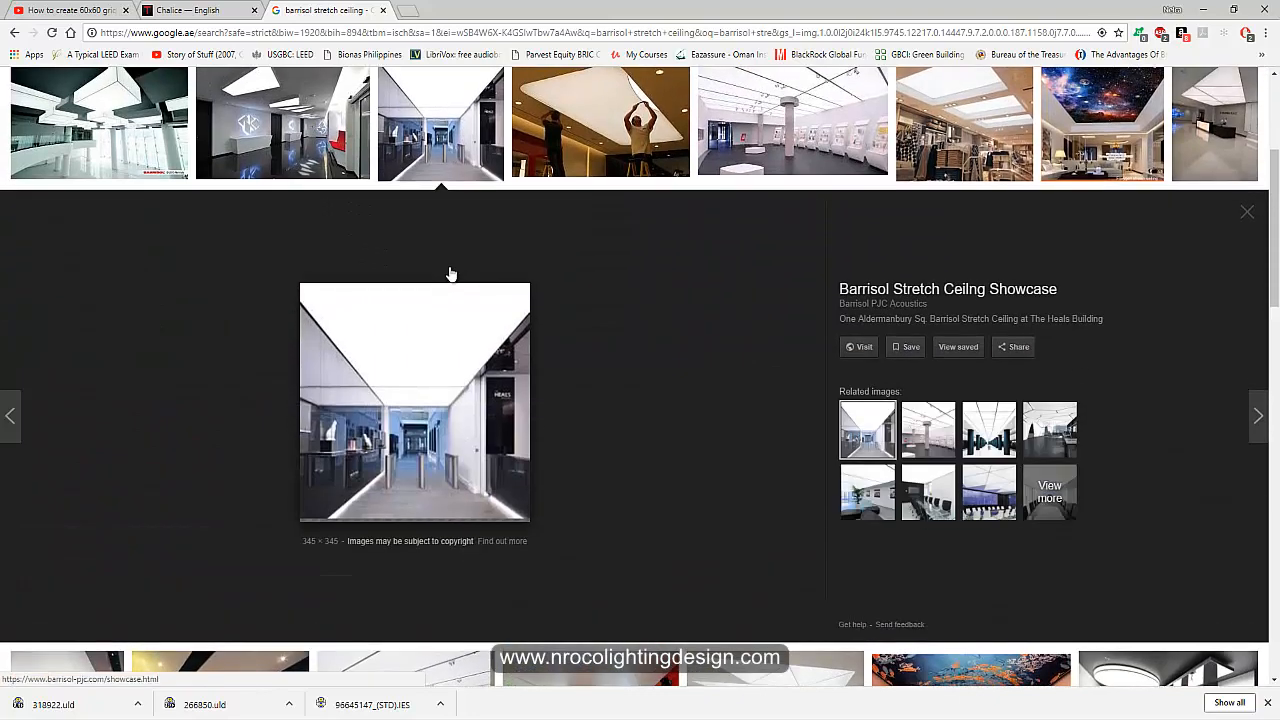
click(600, 123)
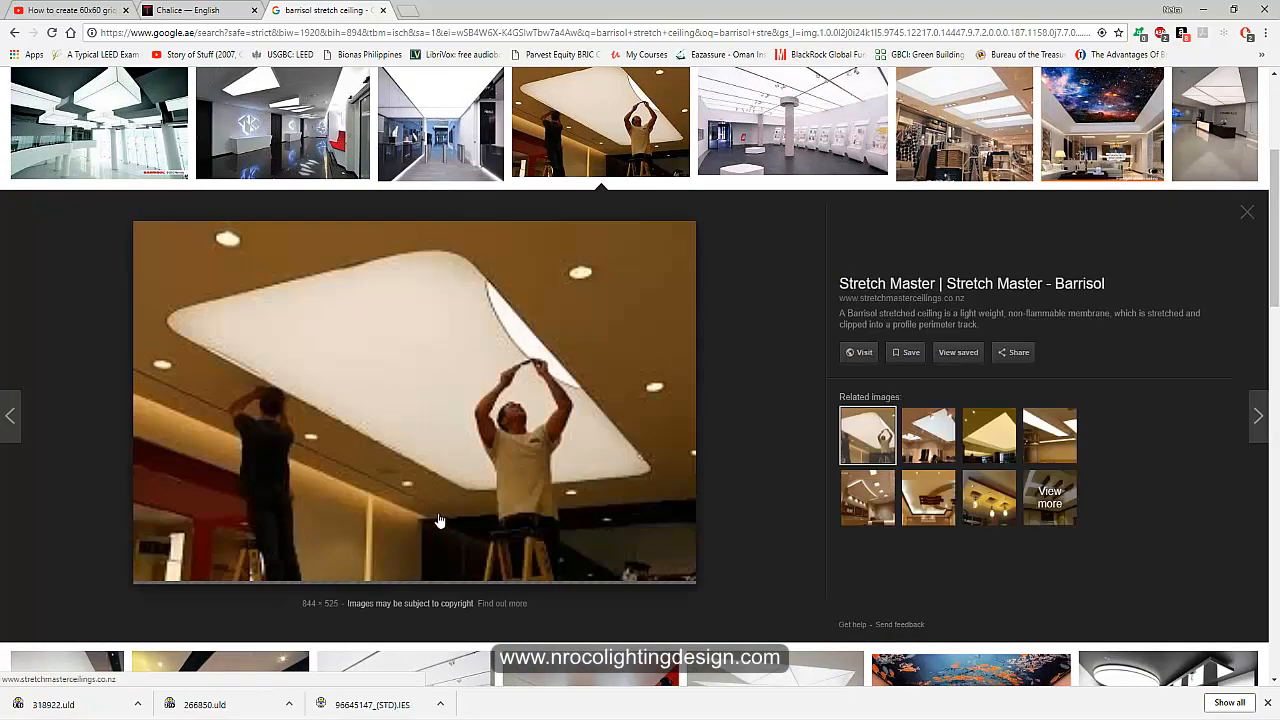
mouse_move(818, 110)
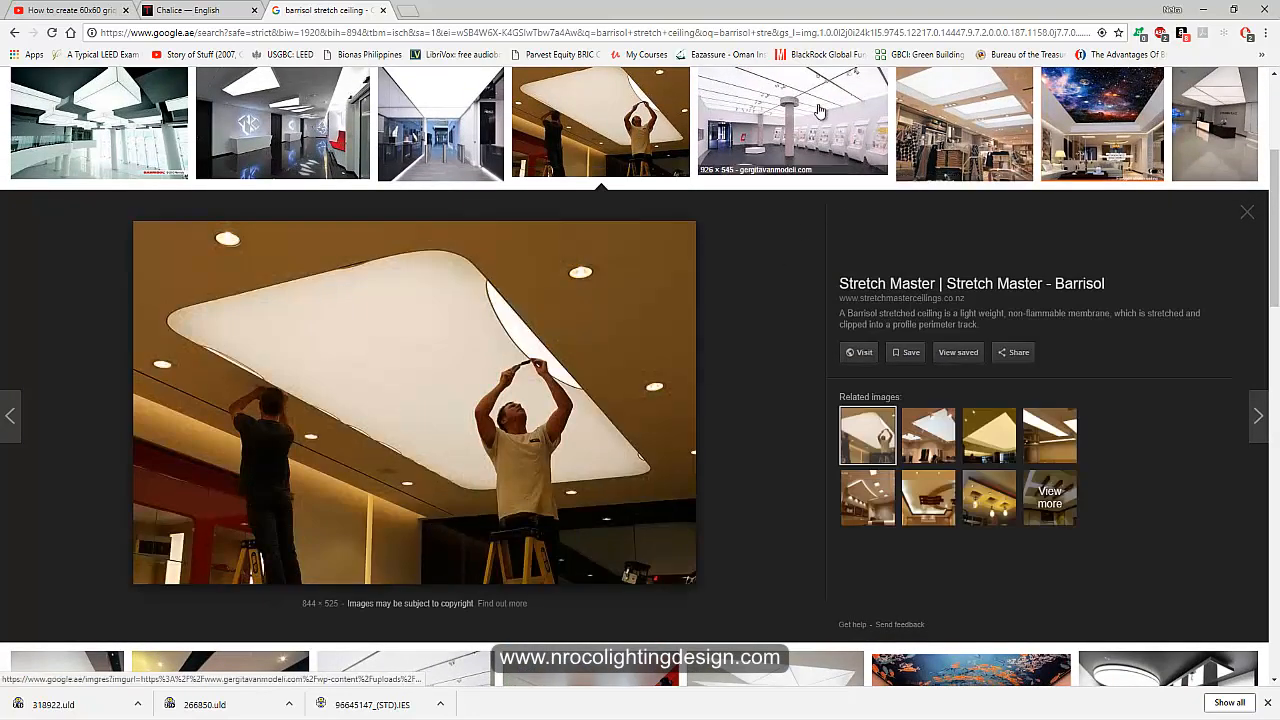
click(792, 122)
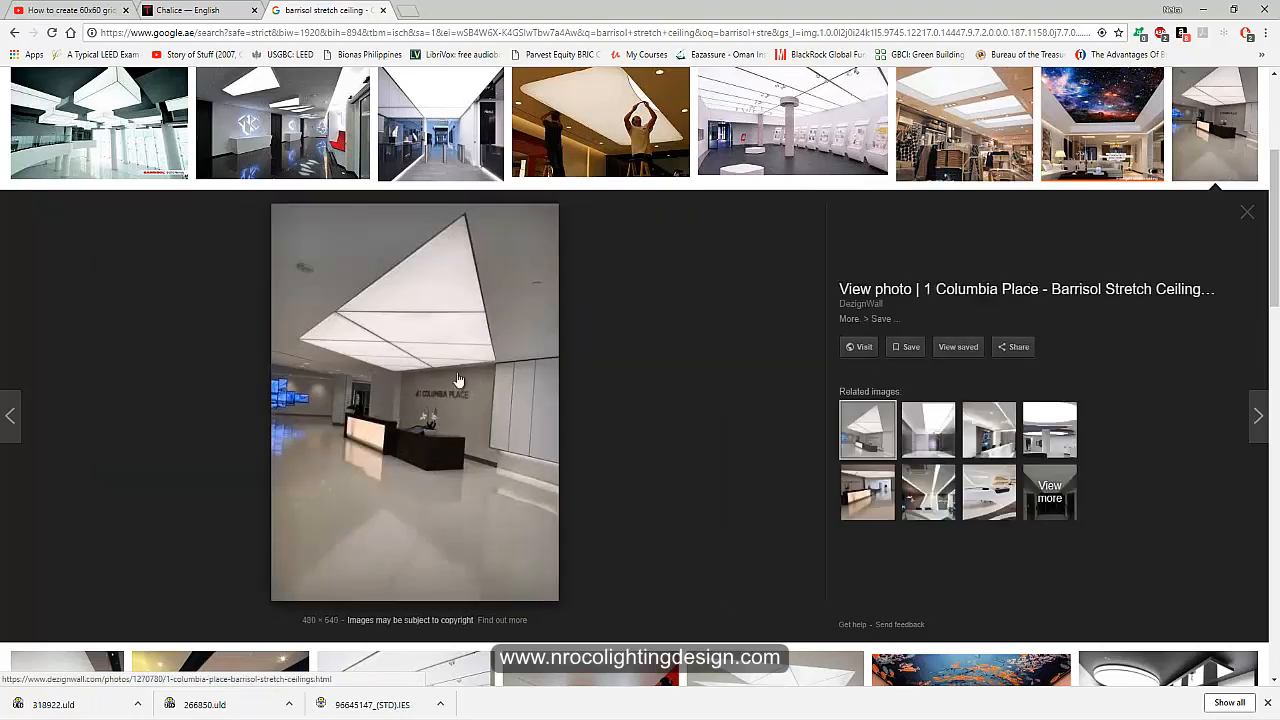
scroll(down, 3)
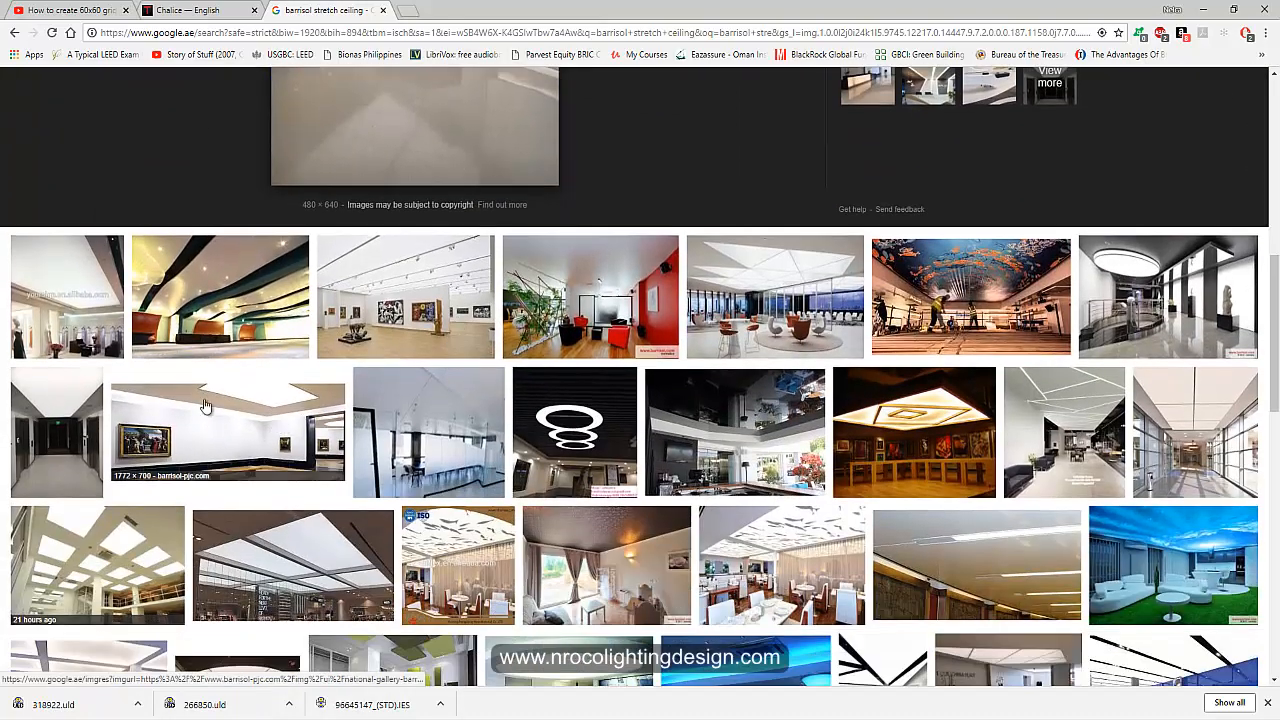
click(775, 297)
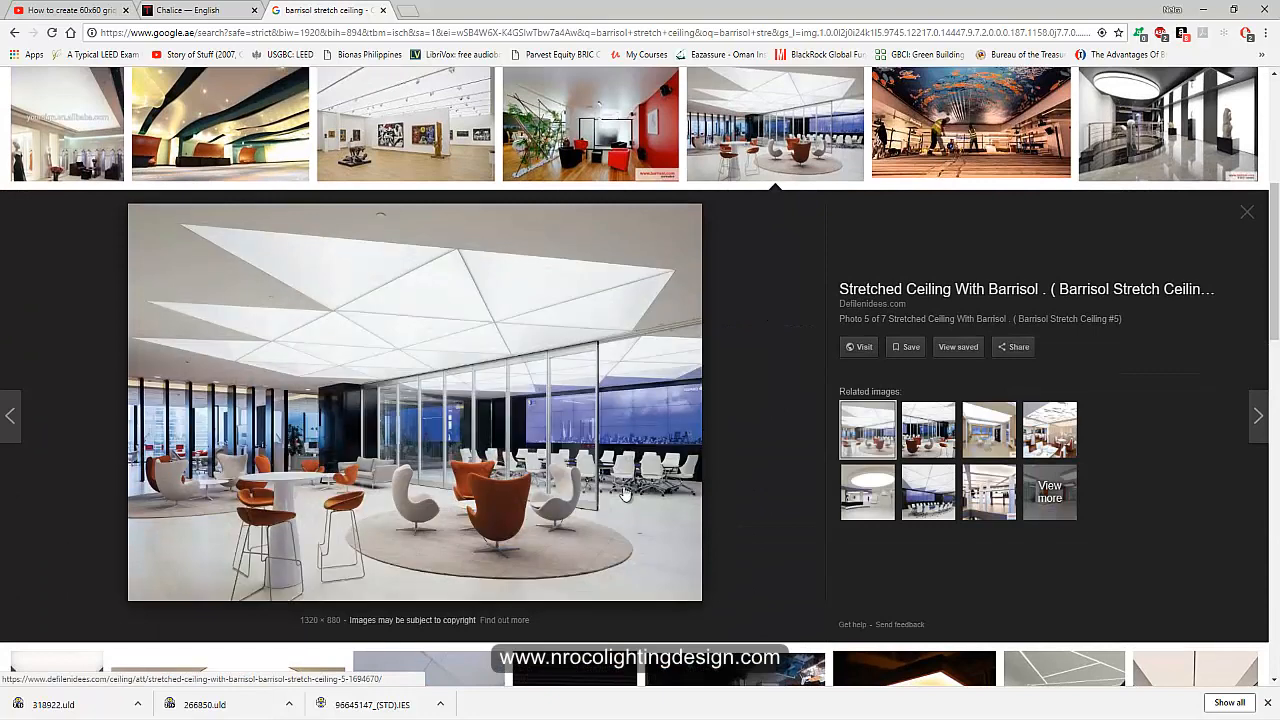
mouse_move(585, 475)
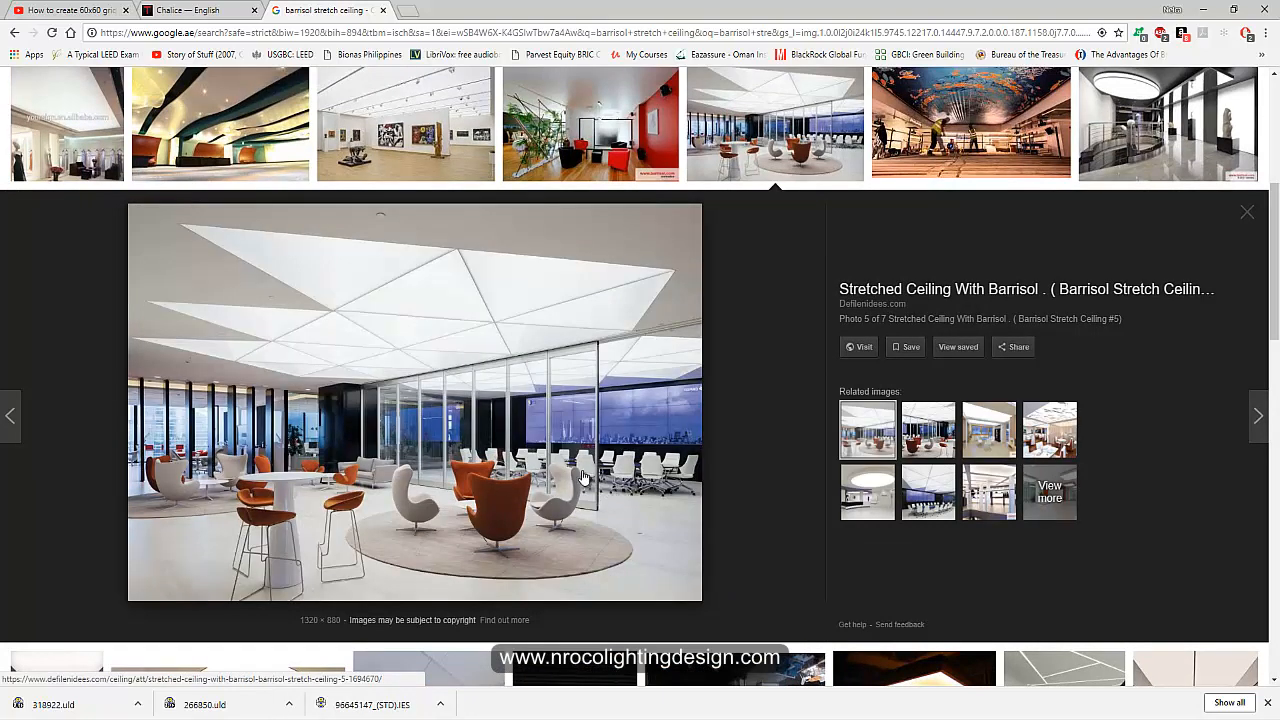
mouse_move(637, 467)
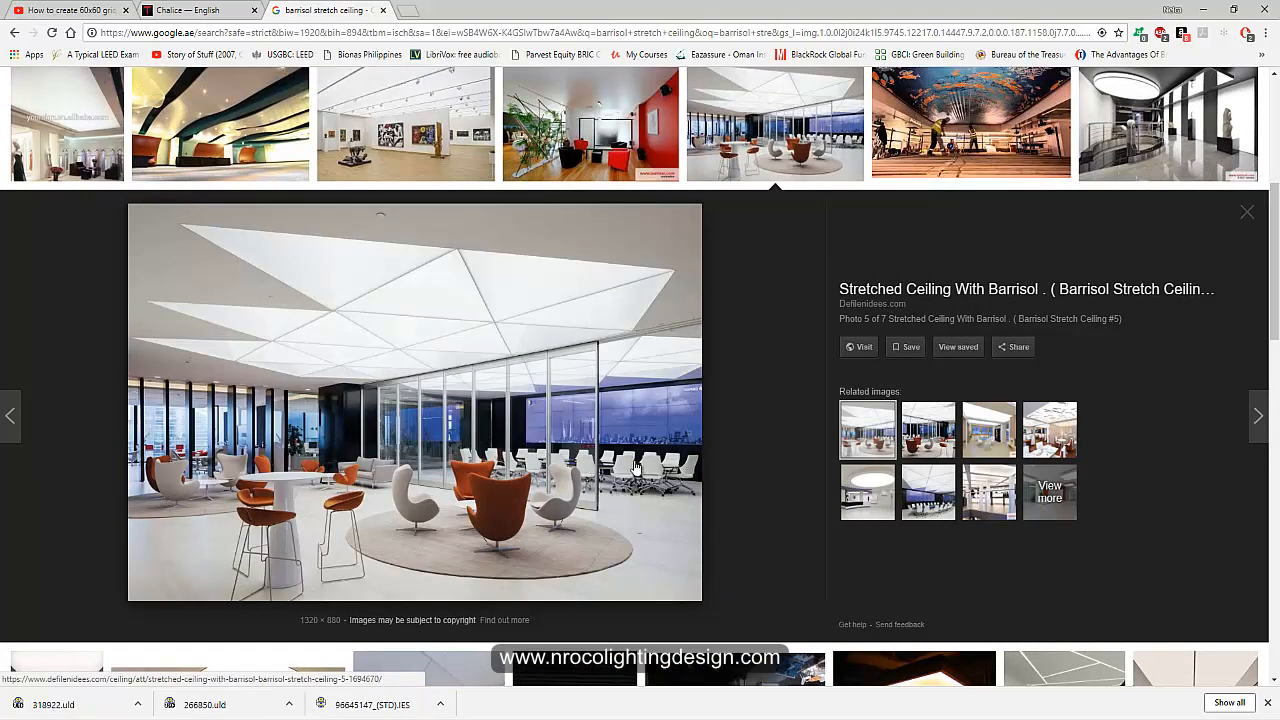
scroll(down, 3)
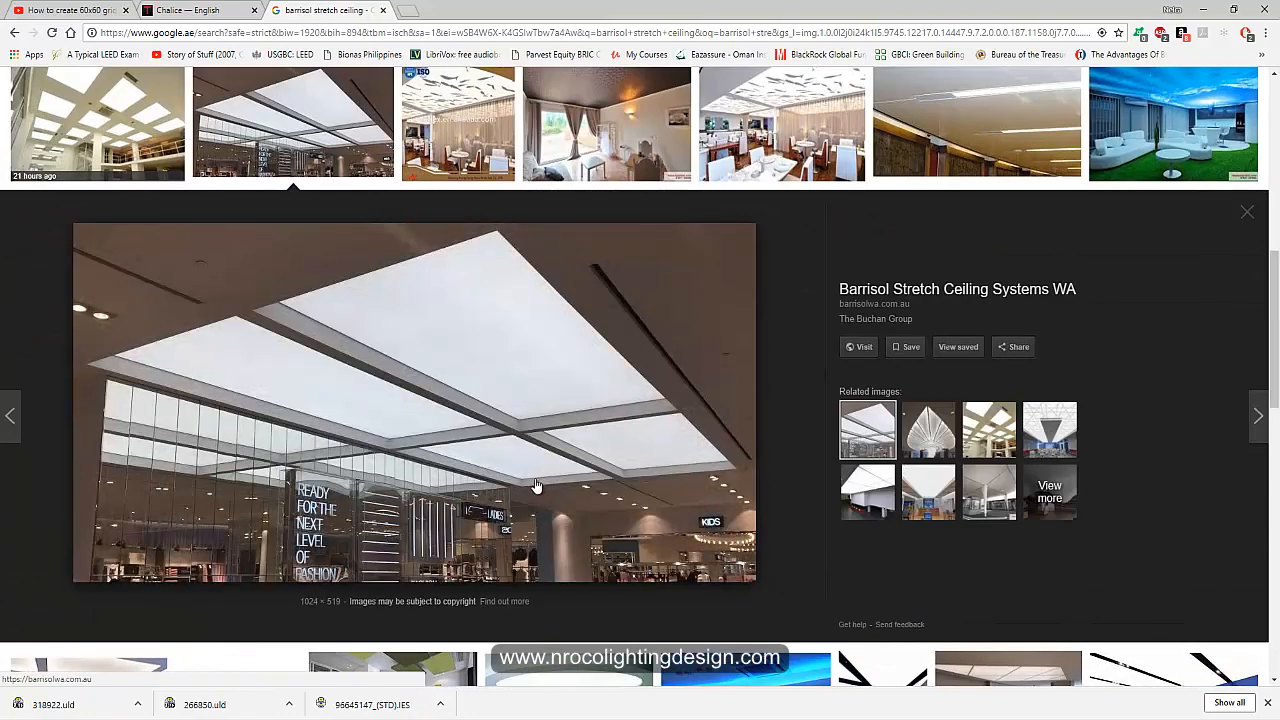
scroll(down, 3)
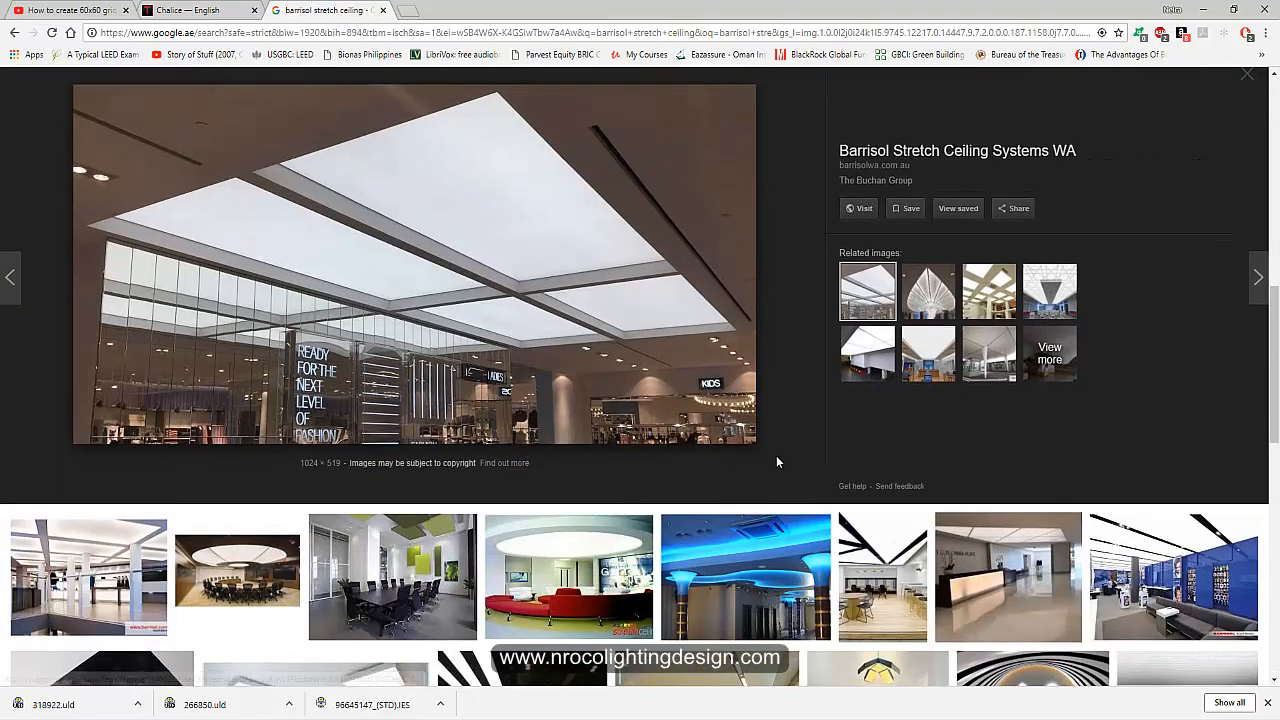
scroll(down, 3)
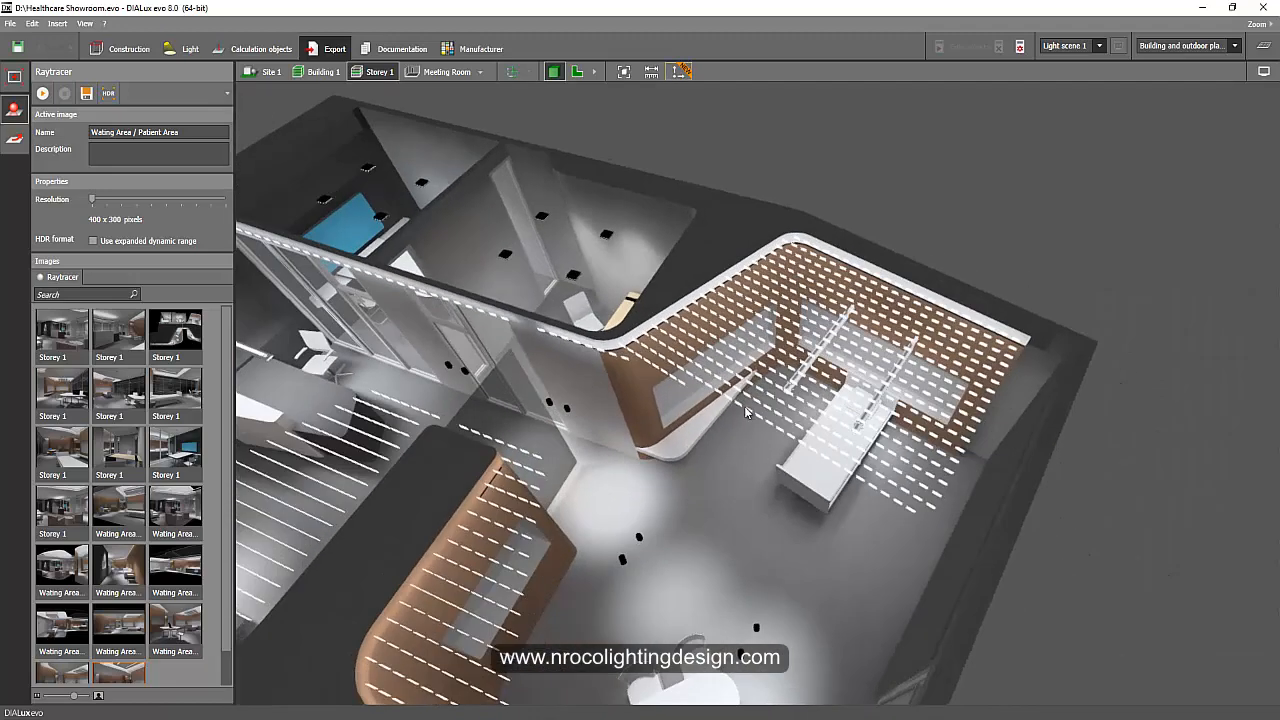
- Leave the raytracer and bring the curved LED-strip waiting area ceiling up in Construction
click(189, 48)
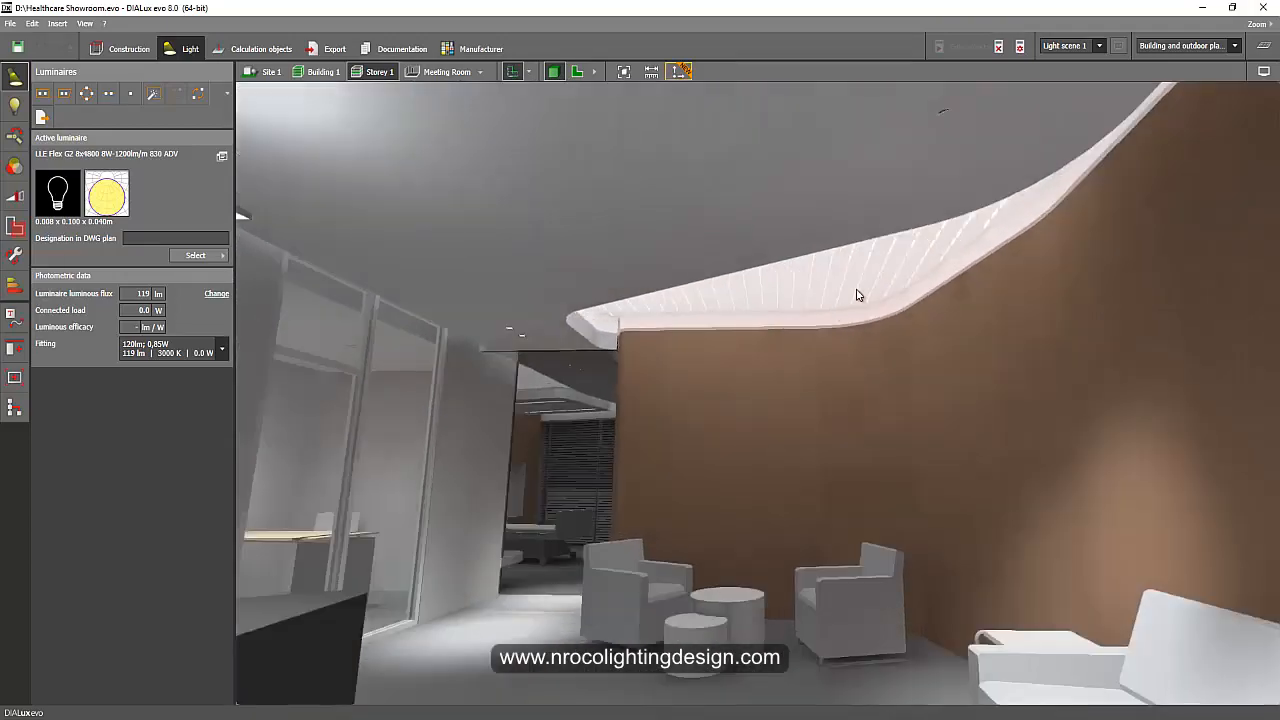
click(128, 48)
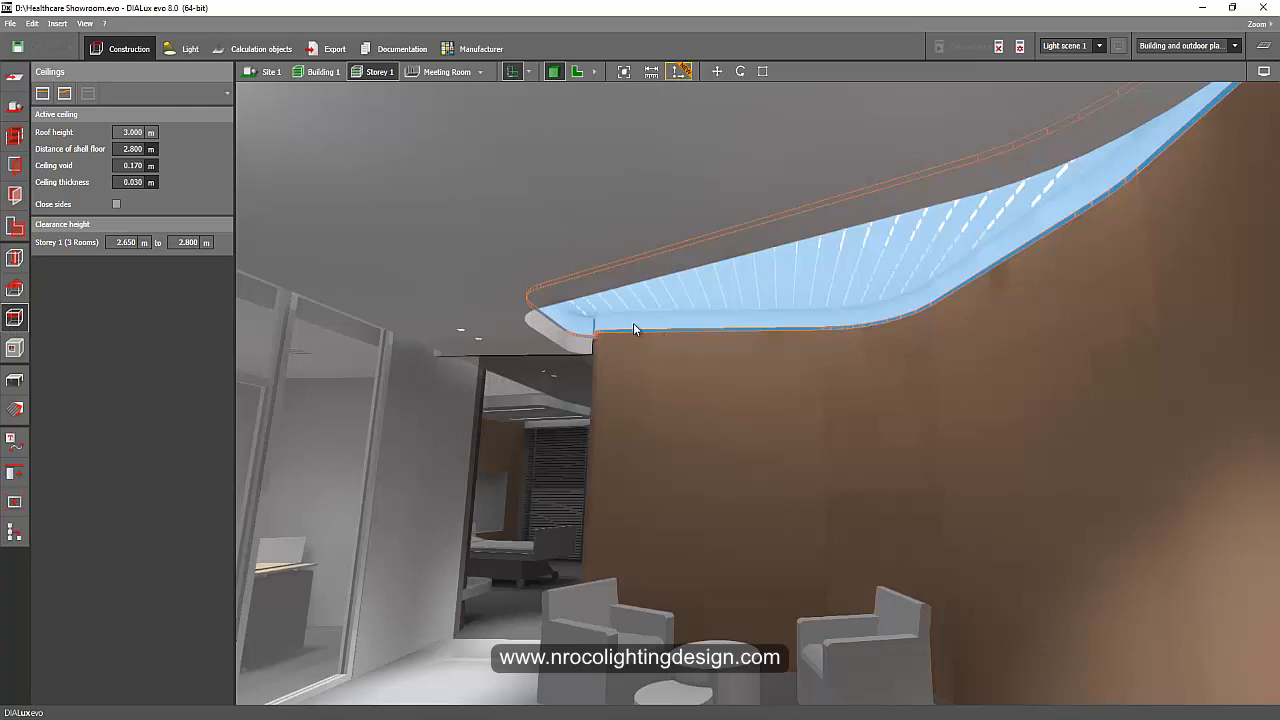
- Select, then deselect the curved stretch ceiling to reveal the glowing barrisol ceiling
click(15, 410)
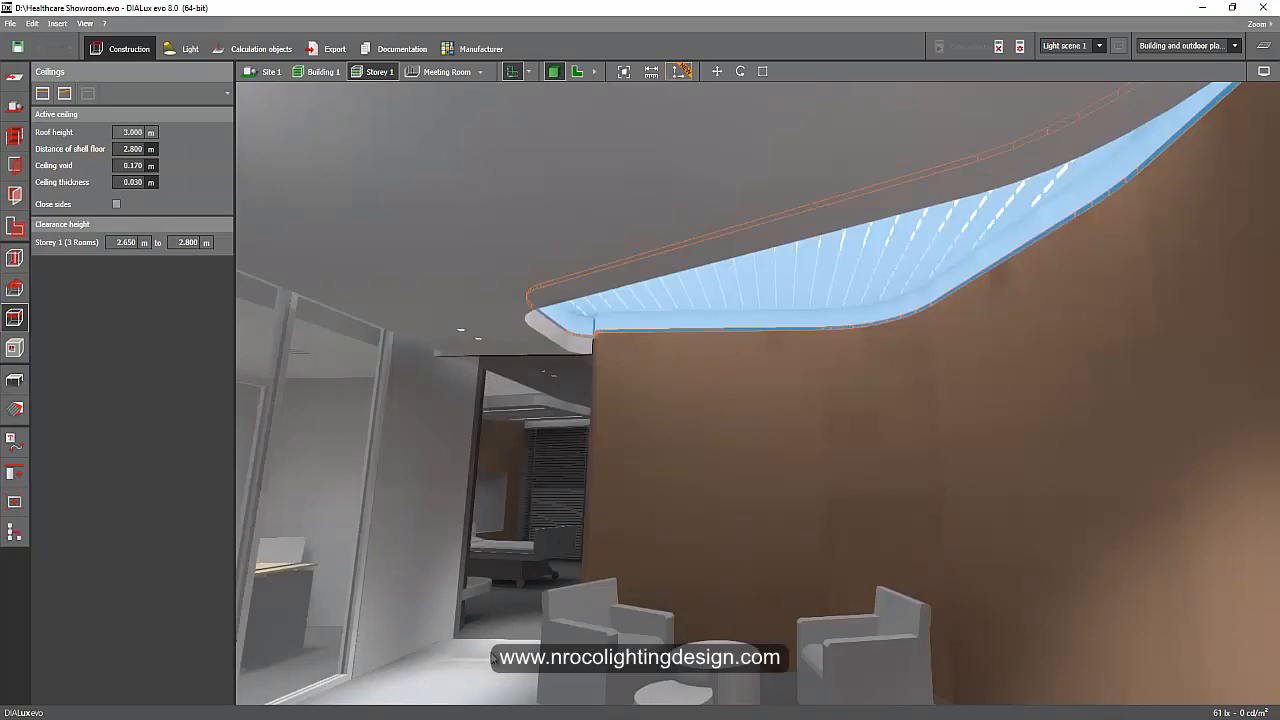
click(410, 575)
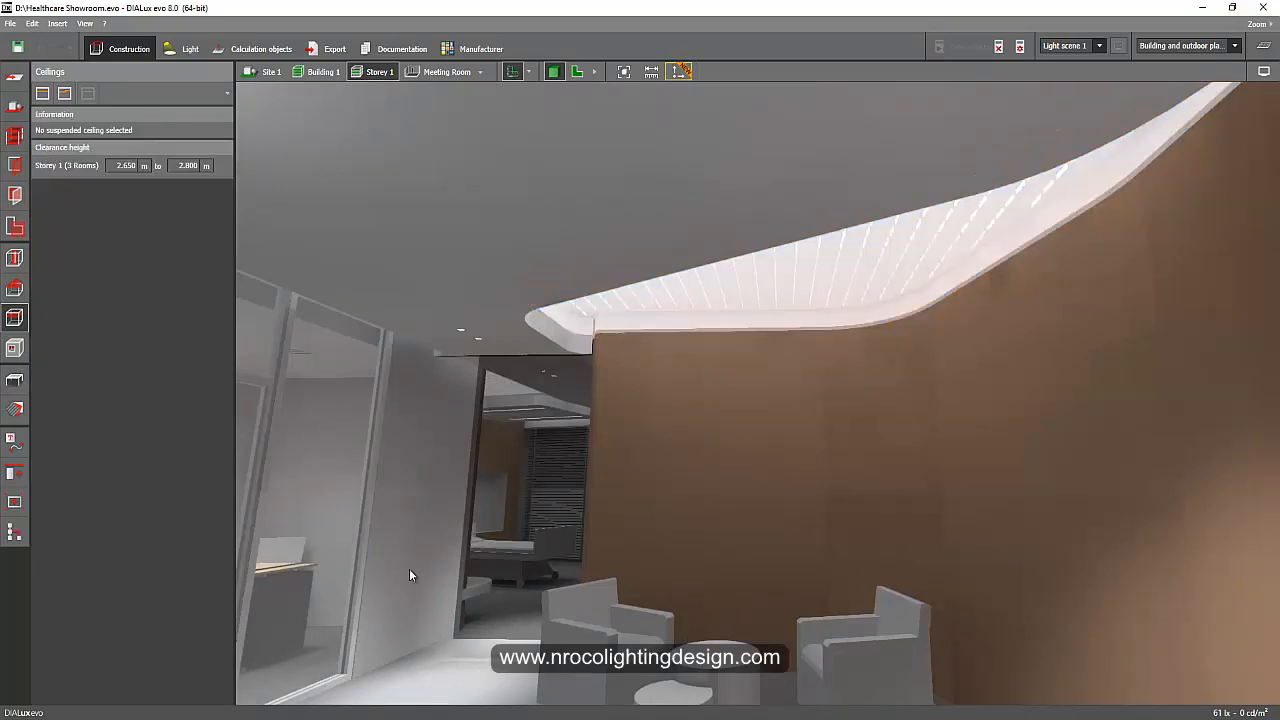
mouse_move(95, 382)
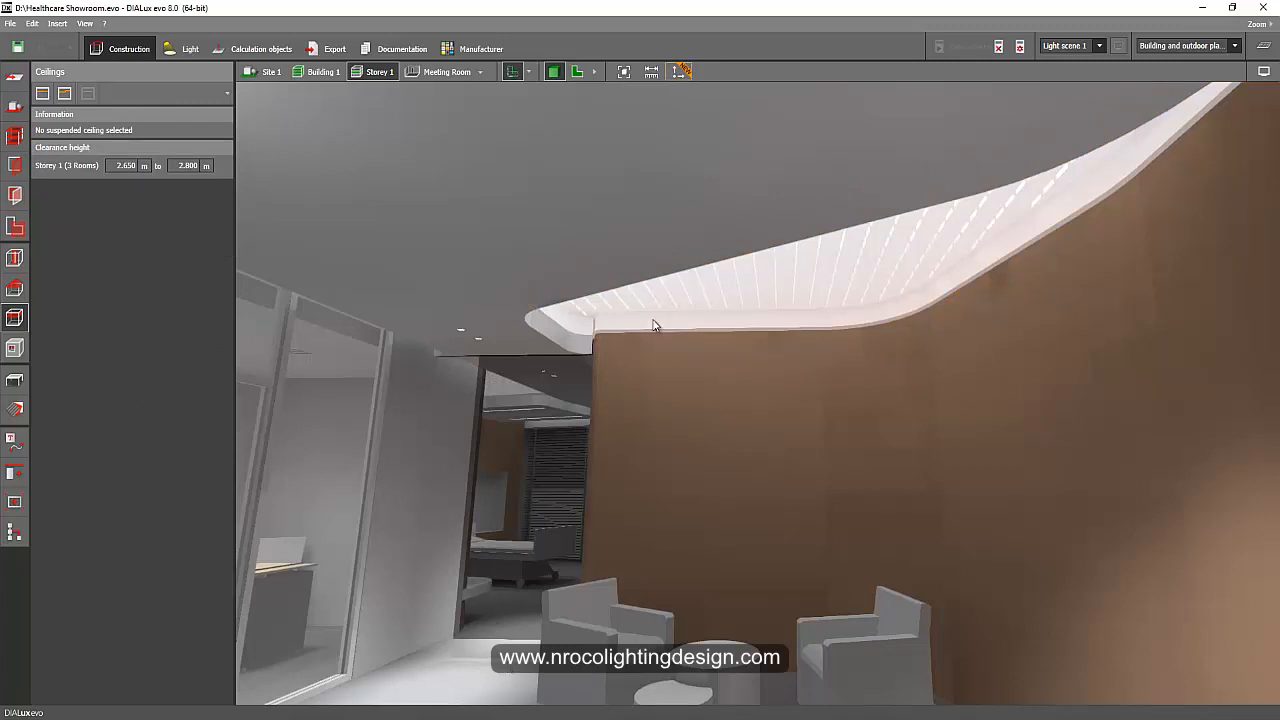
click(650, 325)
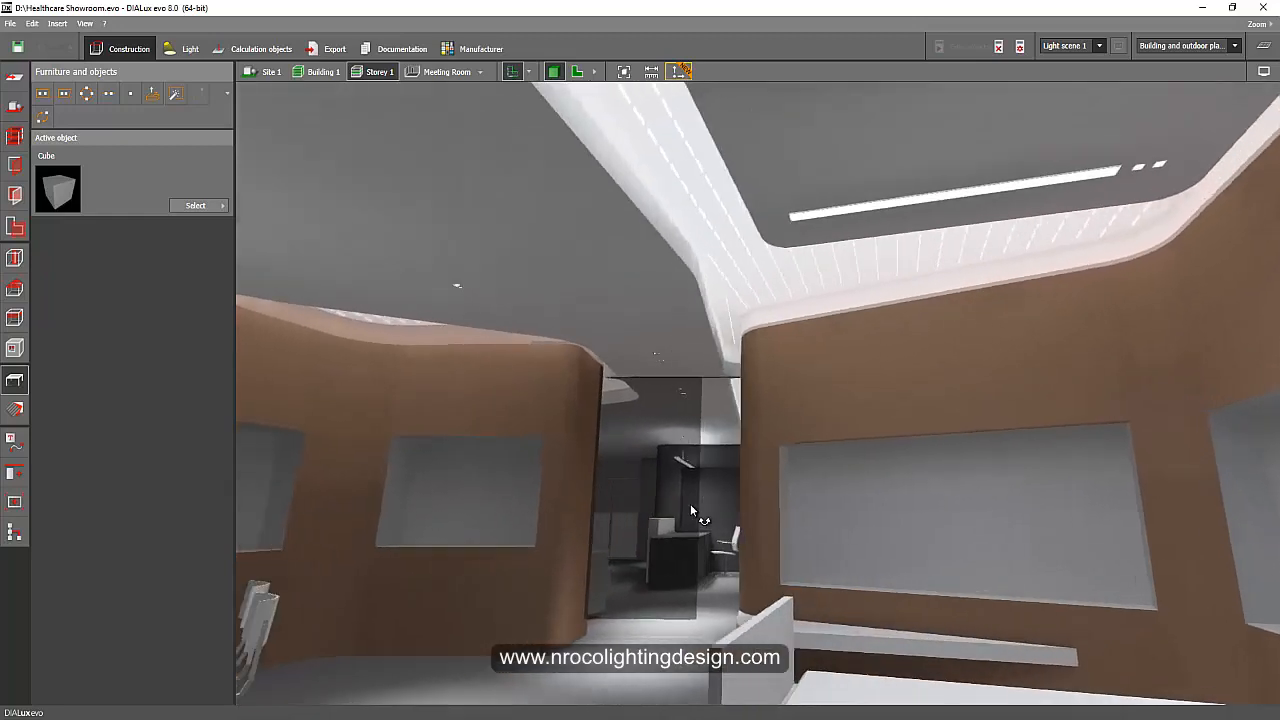
- Walk through the showroom, then rise overhead to inspect the lit stretch ceilings
drag(690, 511, 800, 485)
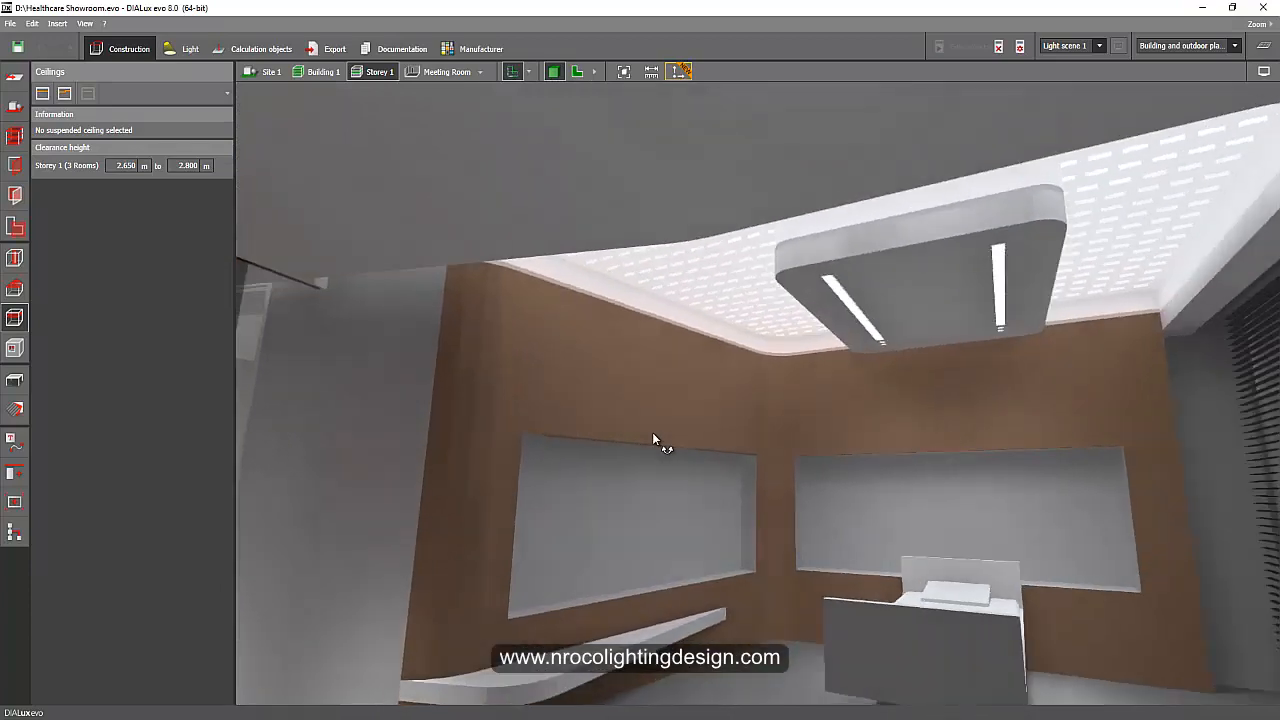
drag(655, 440, 668, 363)
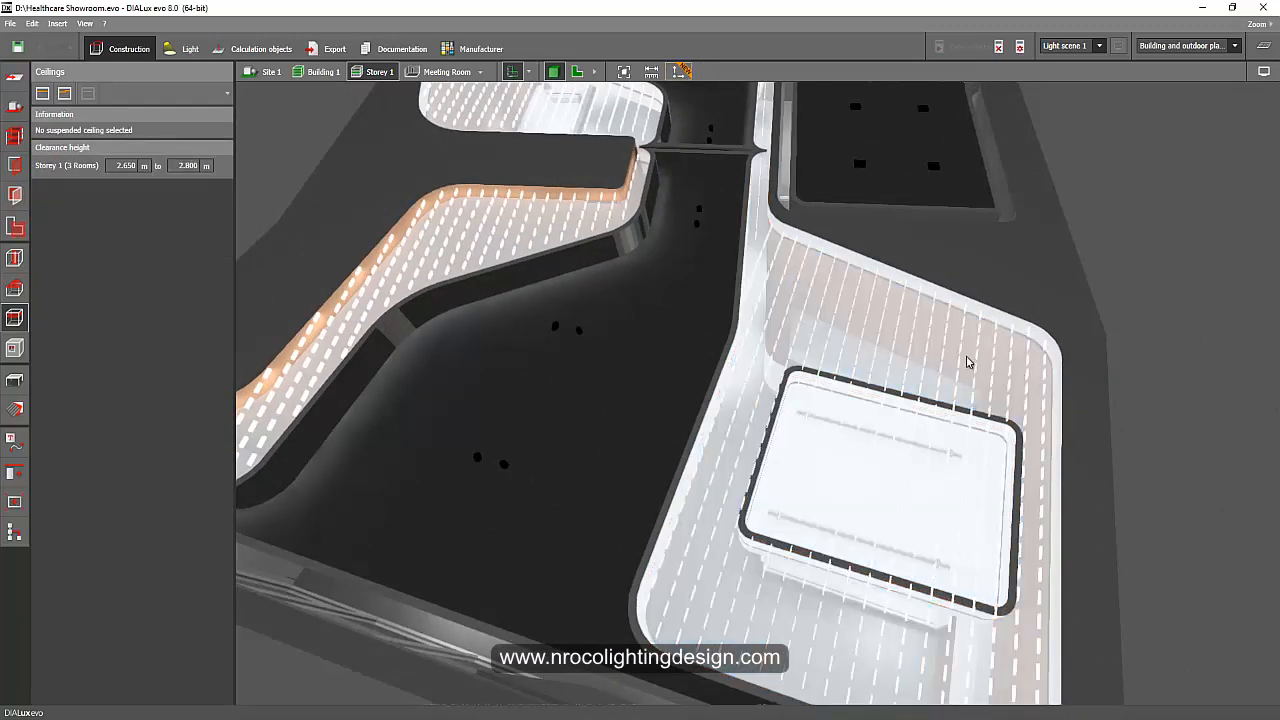
click(189, 48)
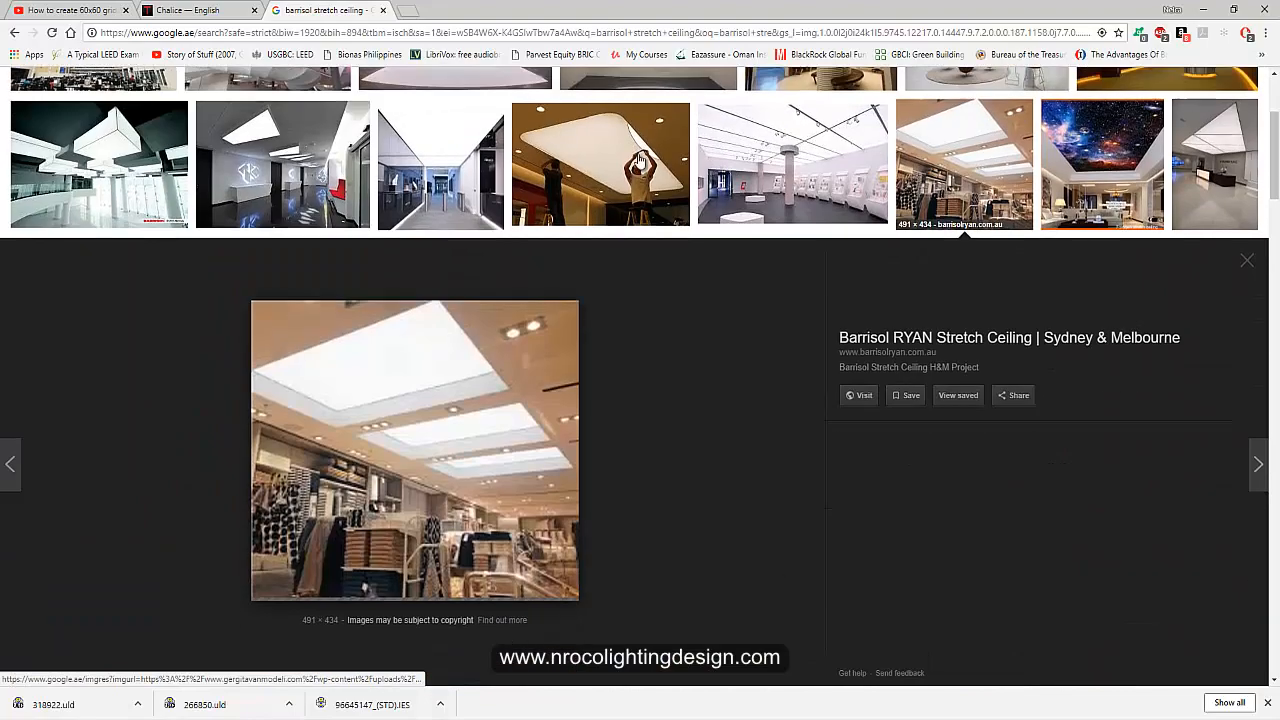
- Preview a Barrisol retail store photo with glowing ceiling panels
click(440, 225)
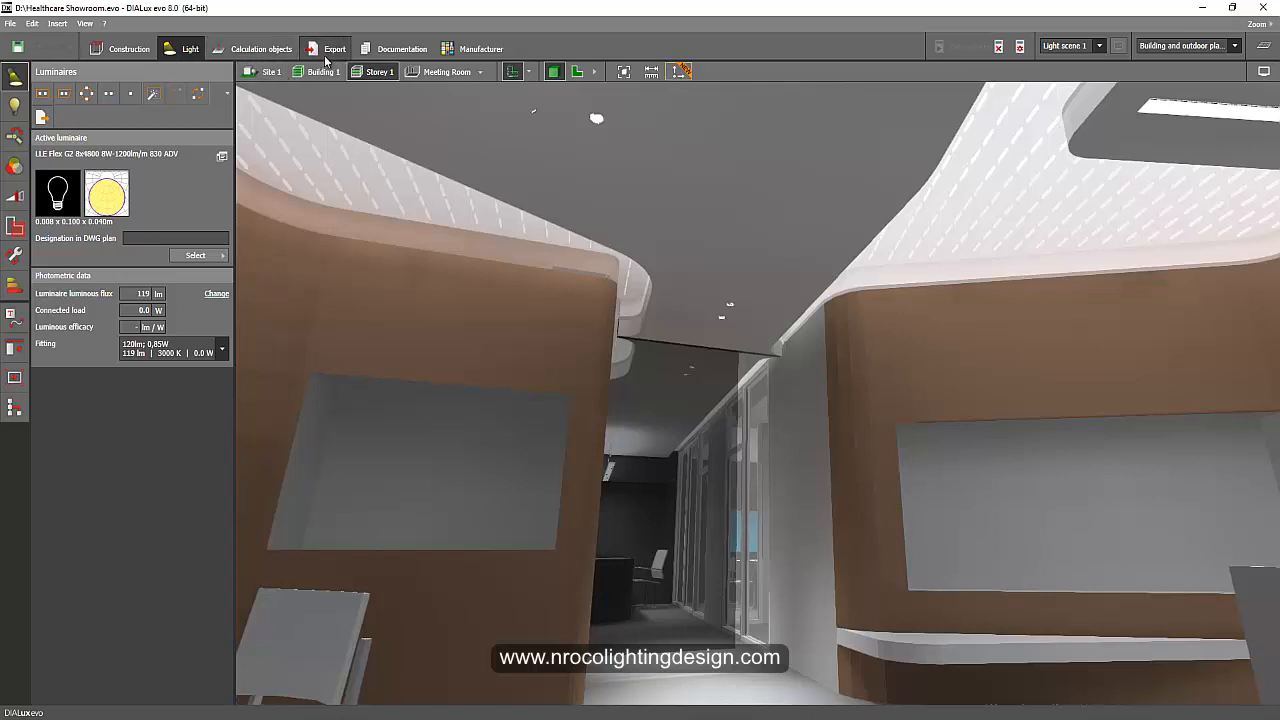
- Browse the Raytracer image gallery and view a Waiting Area render full size
click(334, 48)
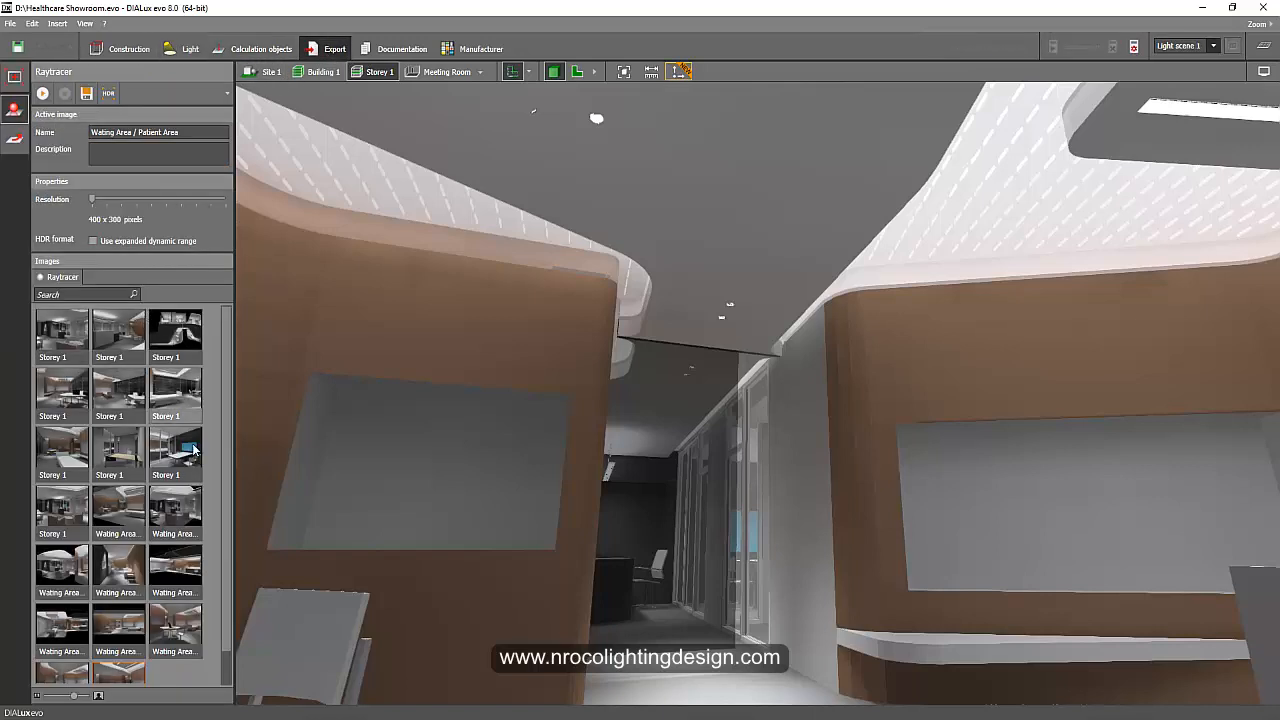
scroll(down, 3)
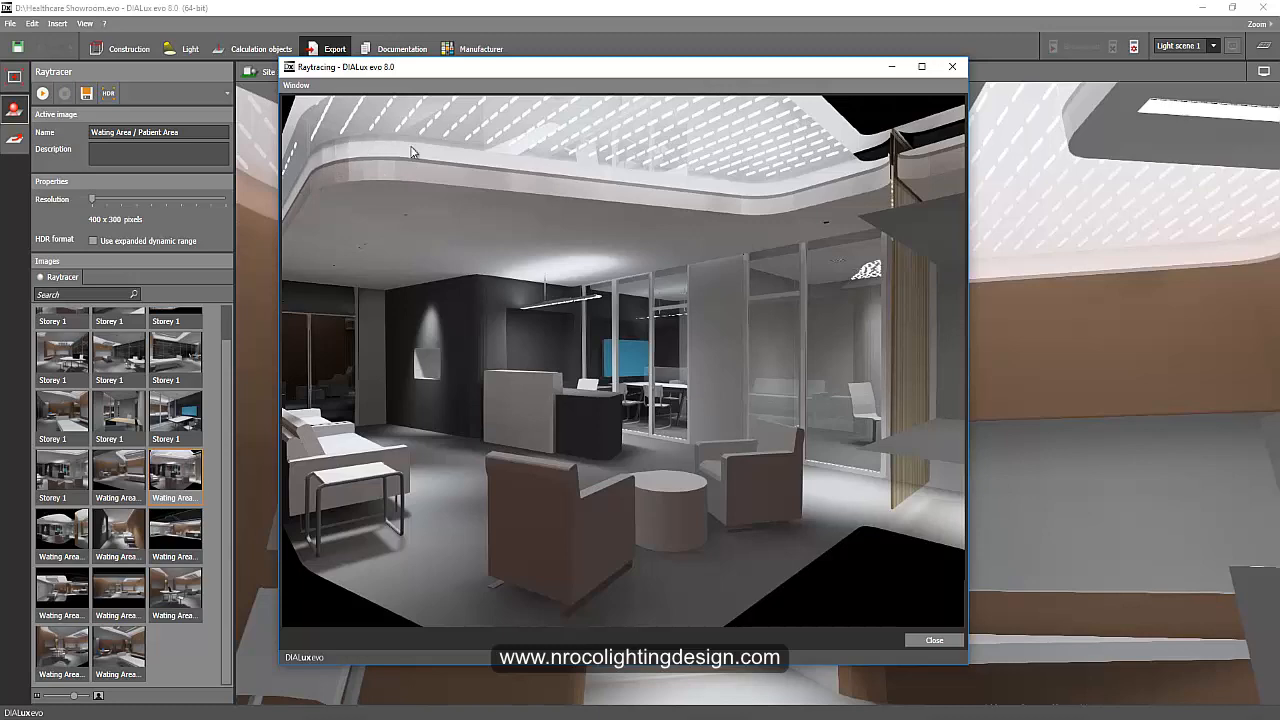
mouse_move(936, 84)
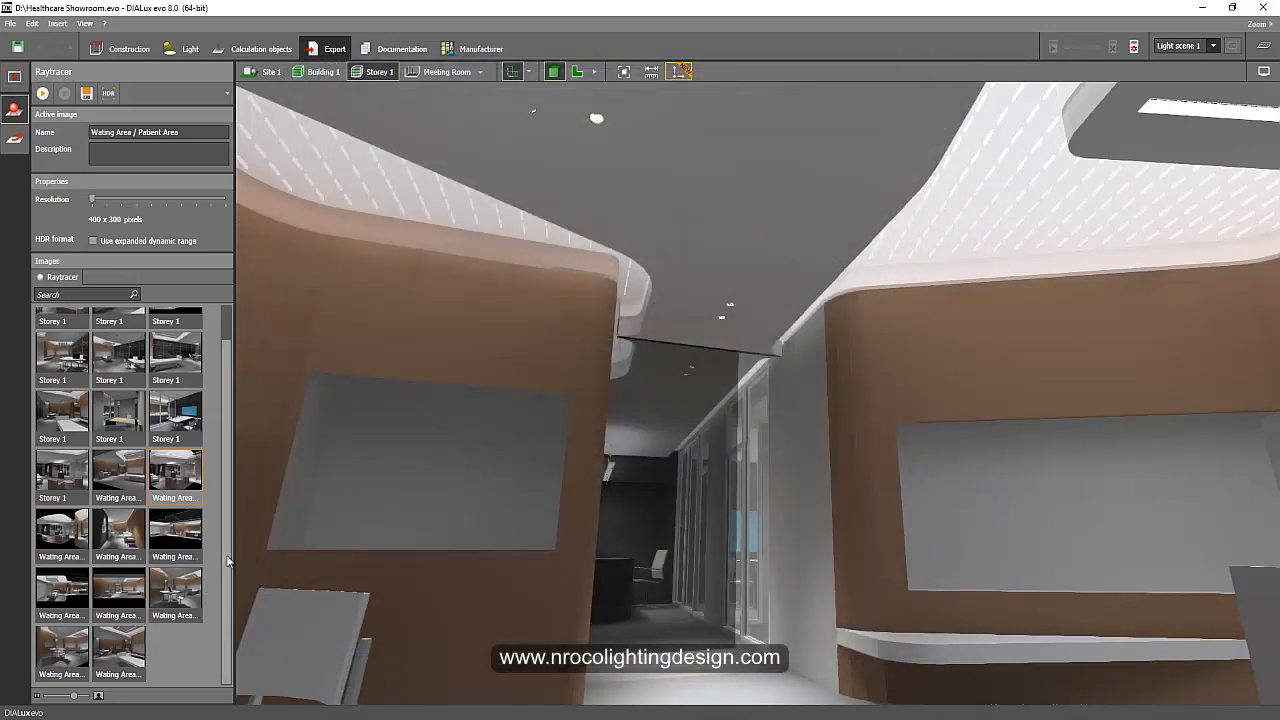
scroll(down, 3)
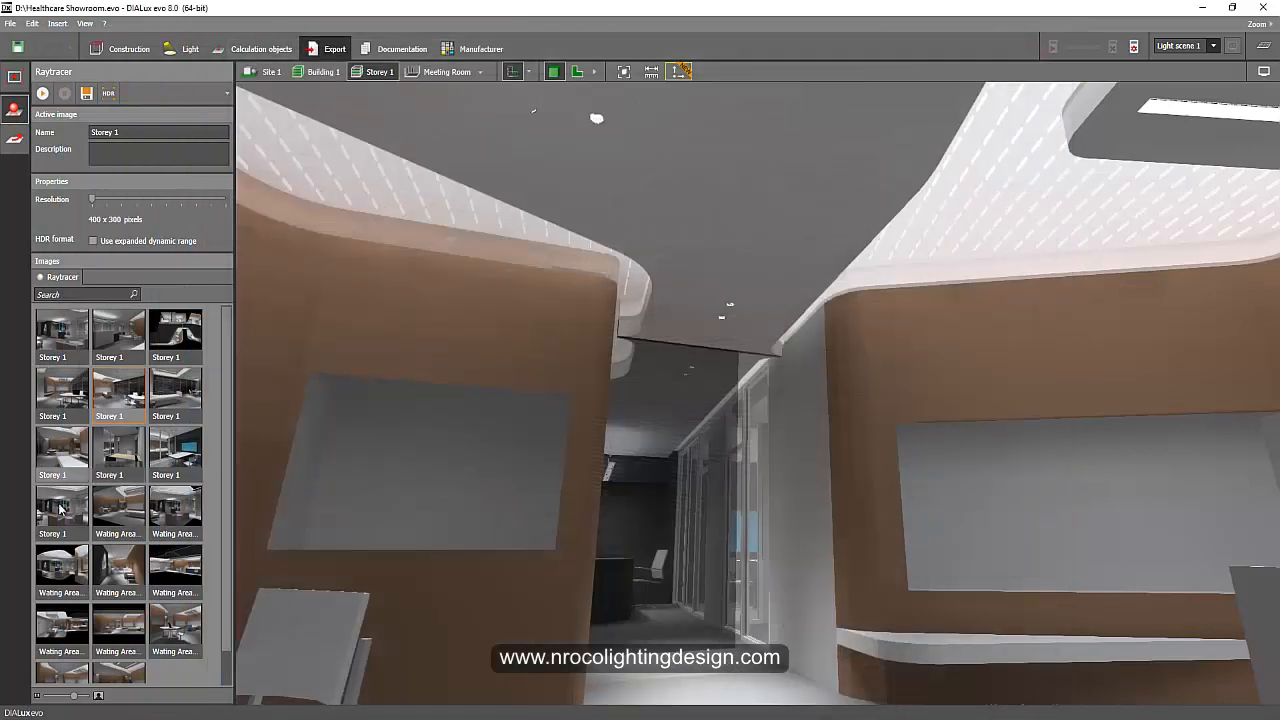
mouse_move(175, 510)
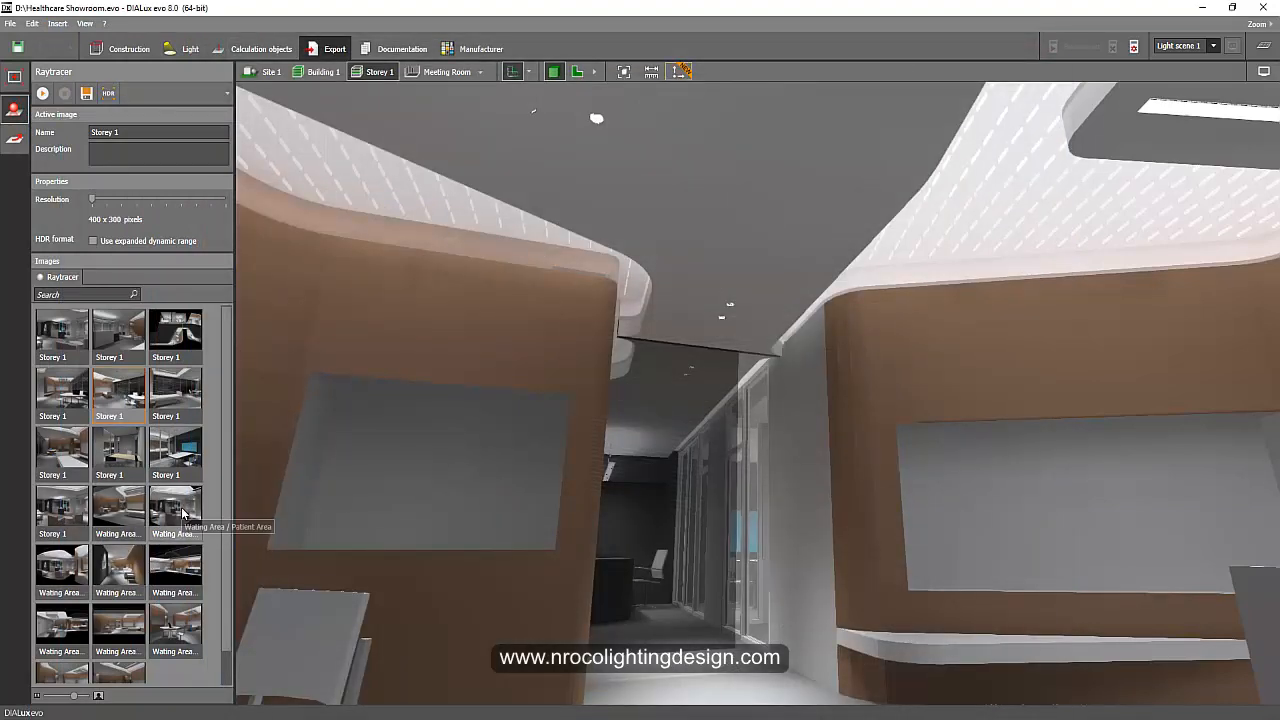
double_click(175, 505)
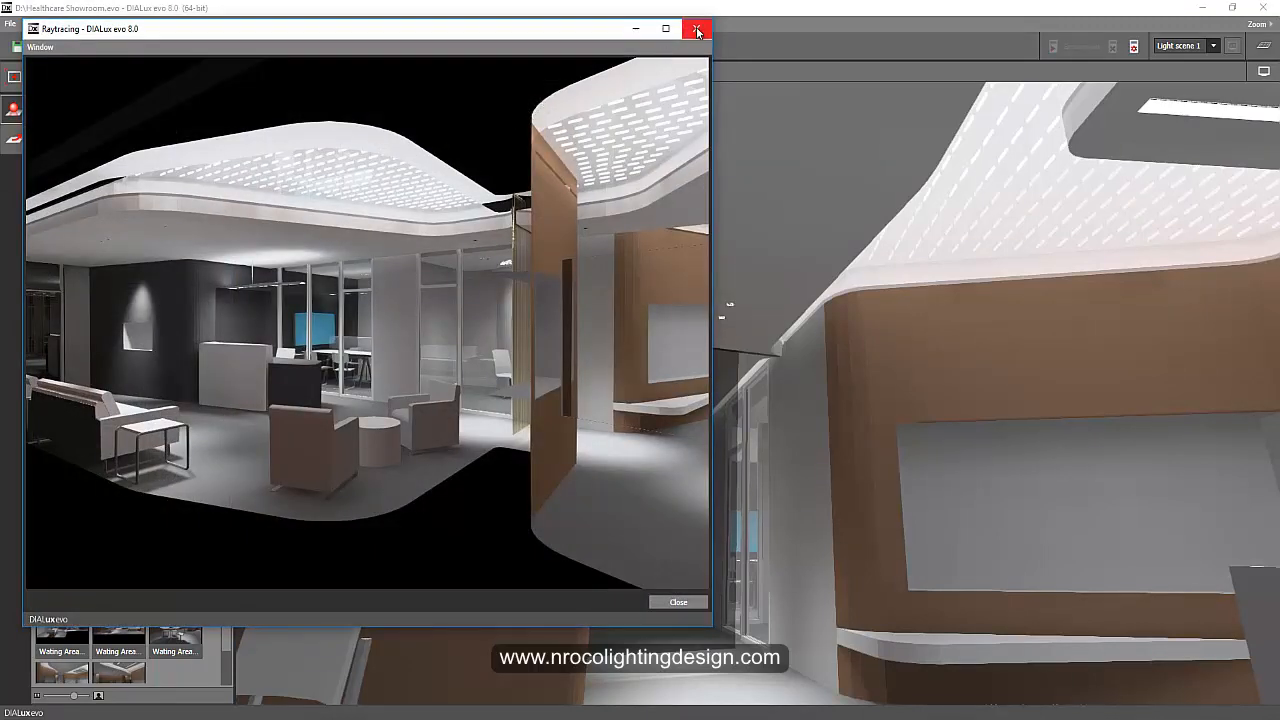
click(697, 28)
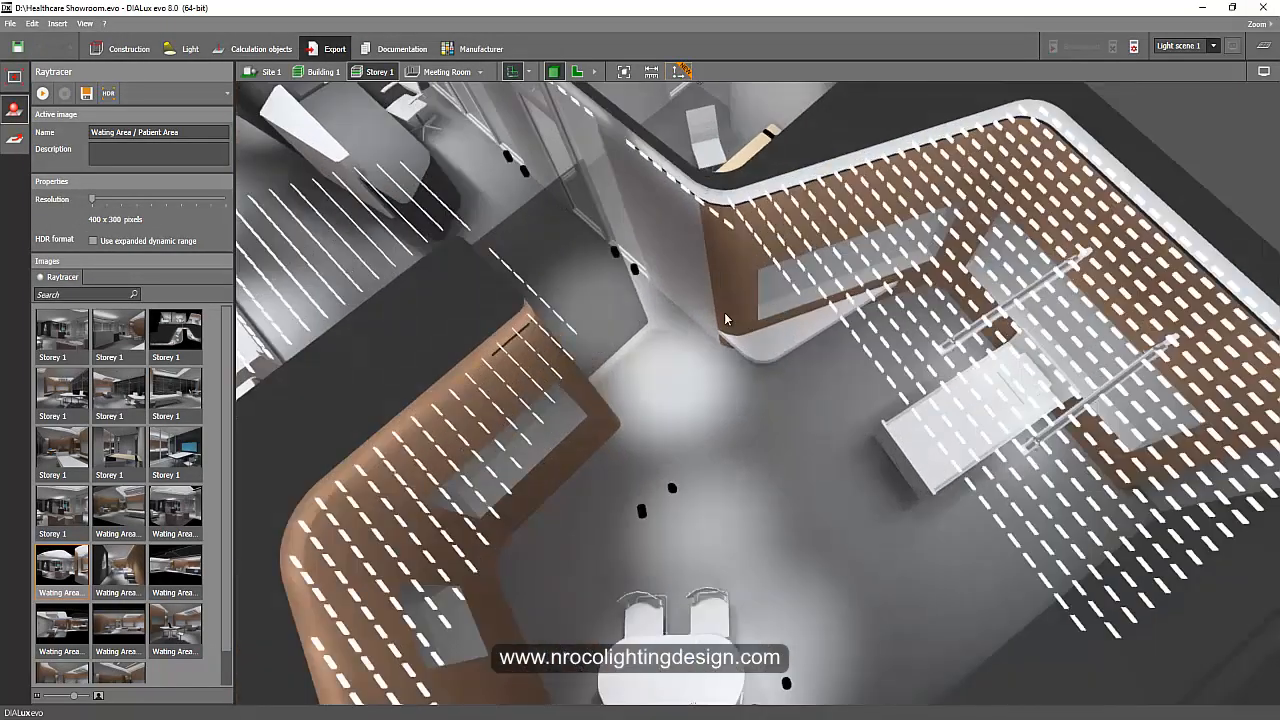
- Return to Luminaires planning, then to ceiling construction for the storey's three rooms
click(190, 48)
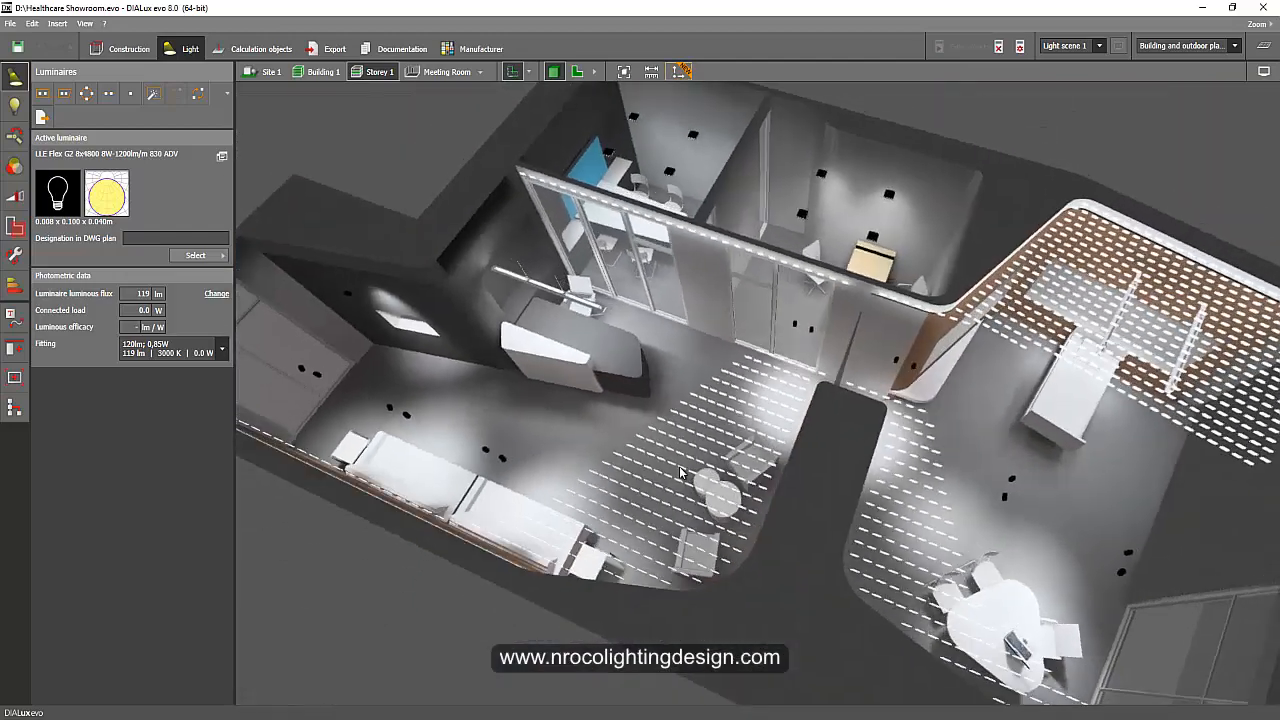
click(119, 48)
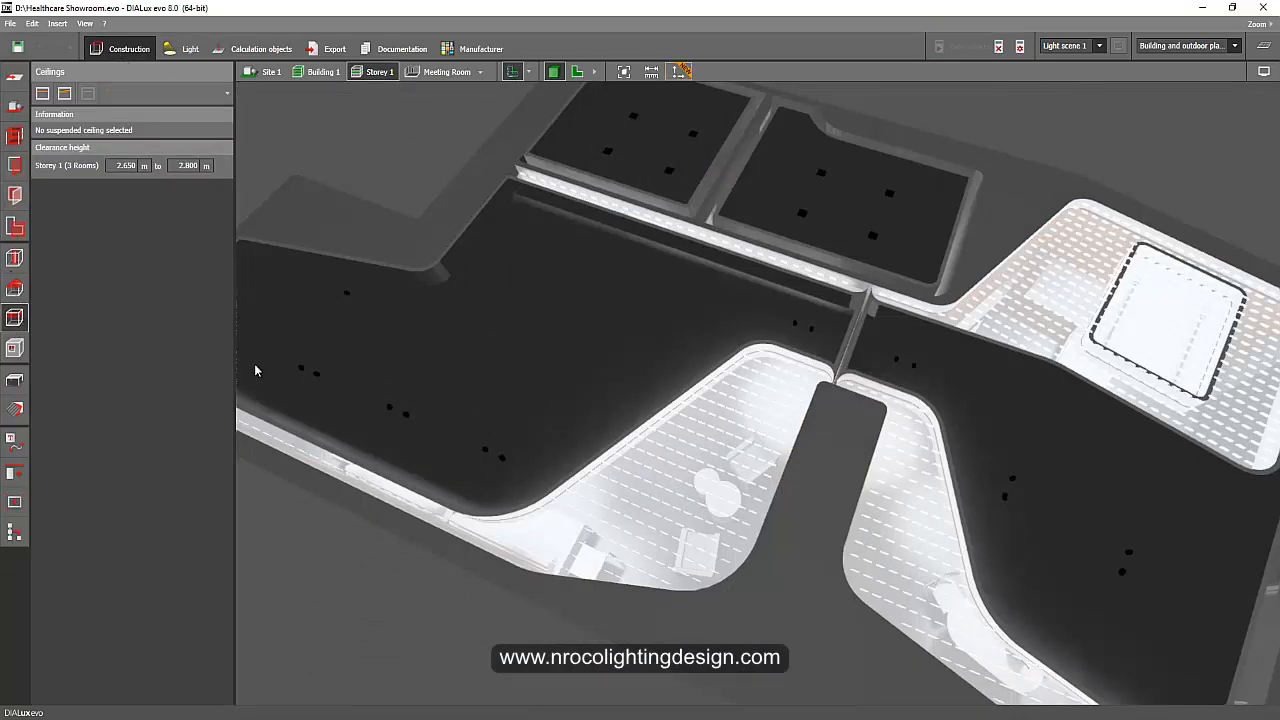
- Load DefaultFloorMaterial as the active material for the storey floor
click(825, 427)
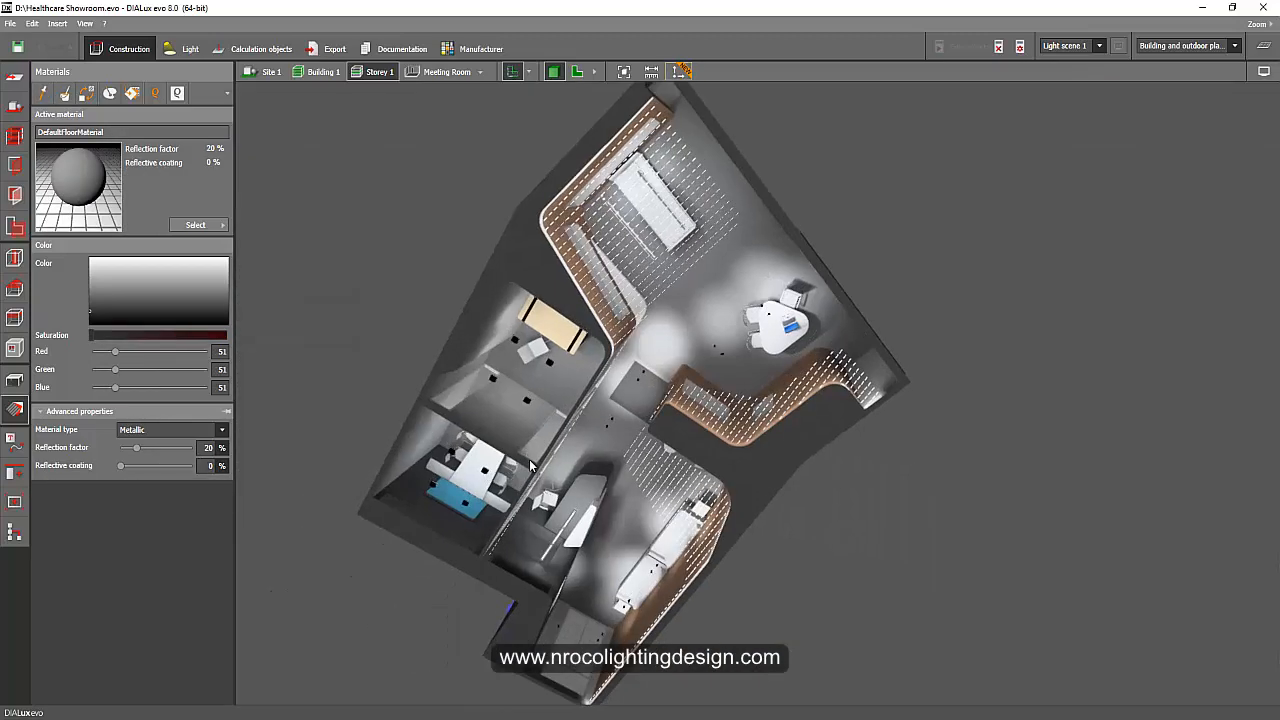
- Zoom into the false-colour waiting area floor and inspect Luminaire arrangement 8
drag(531, 467, 695, 544)
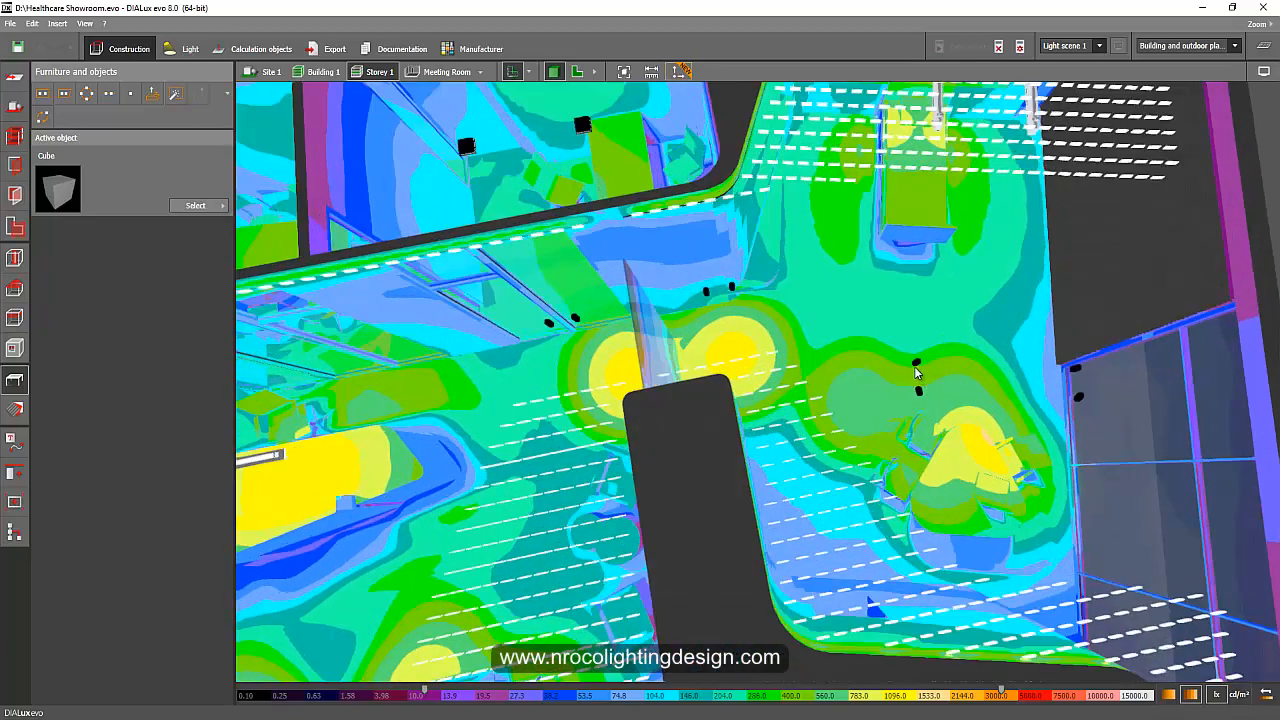
click(190, 48)
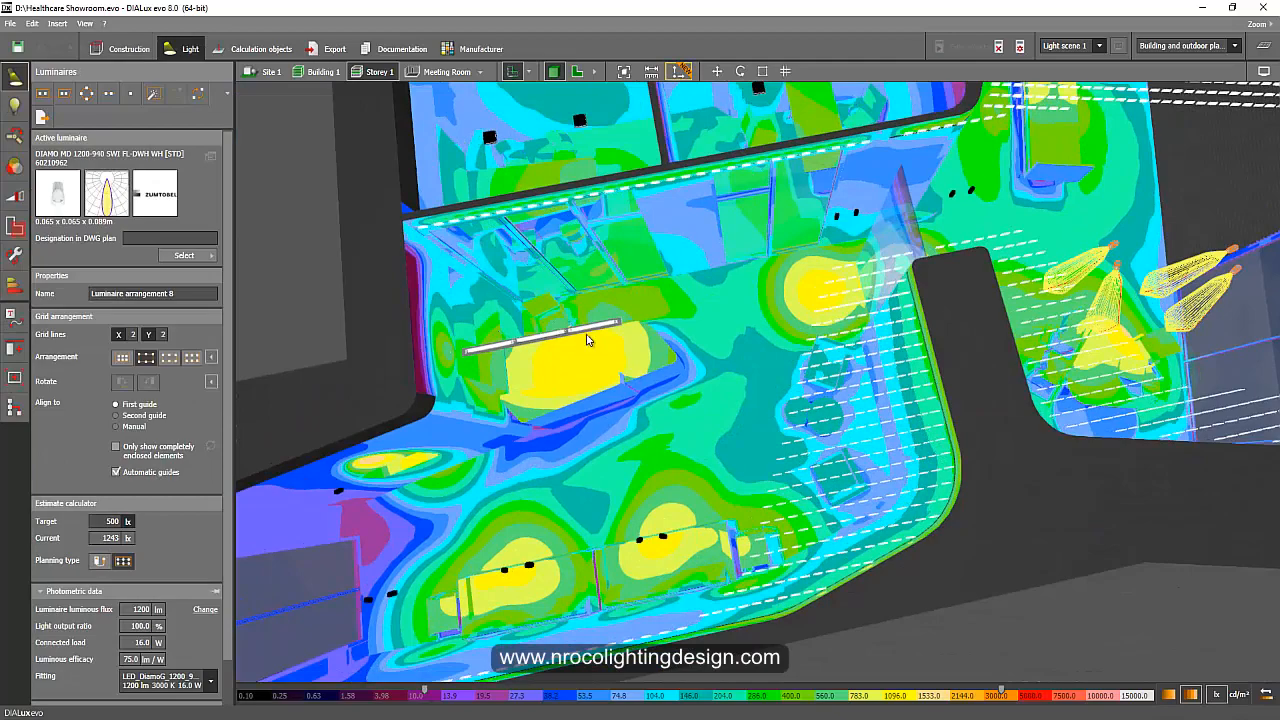